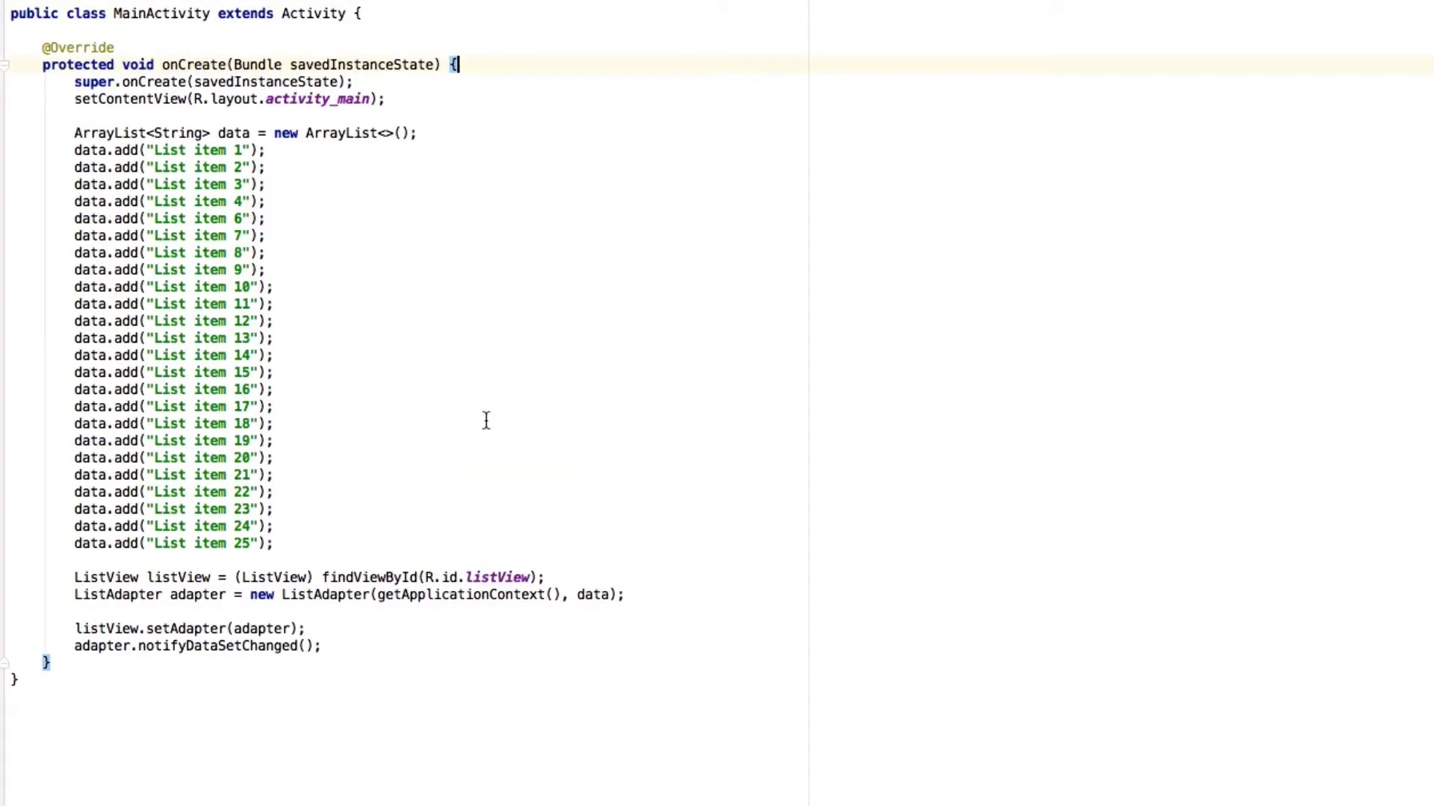
mouse_move(509, 387)
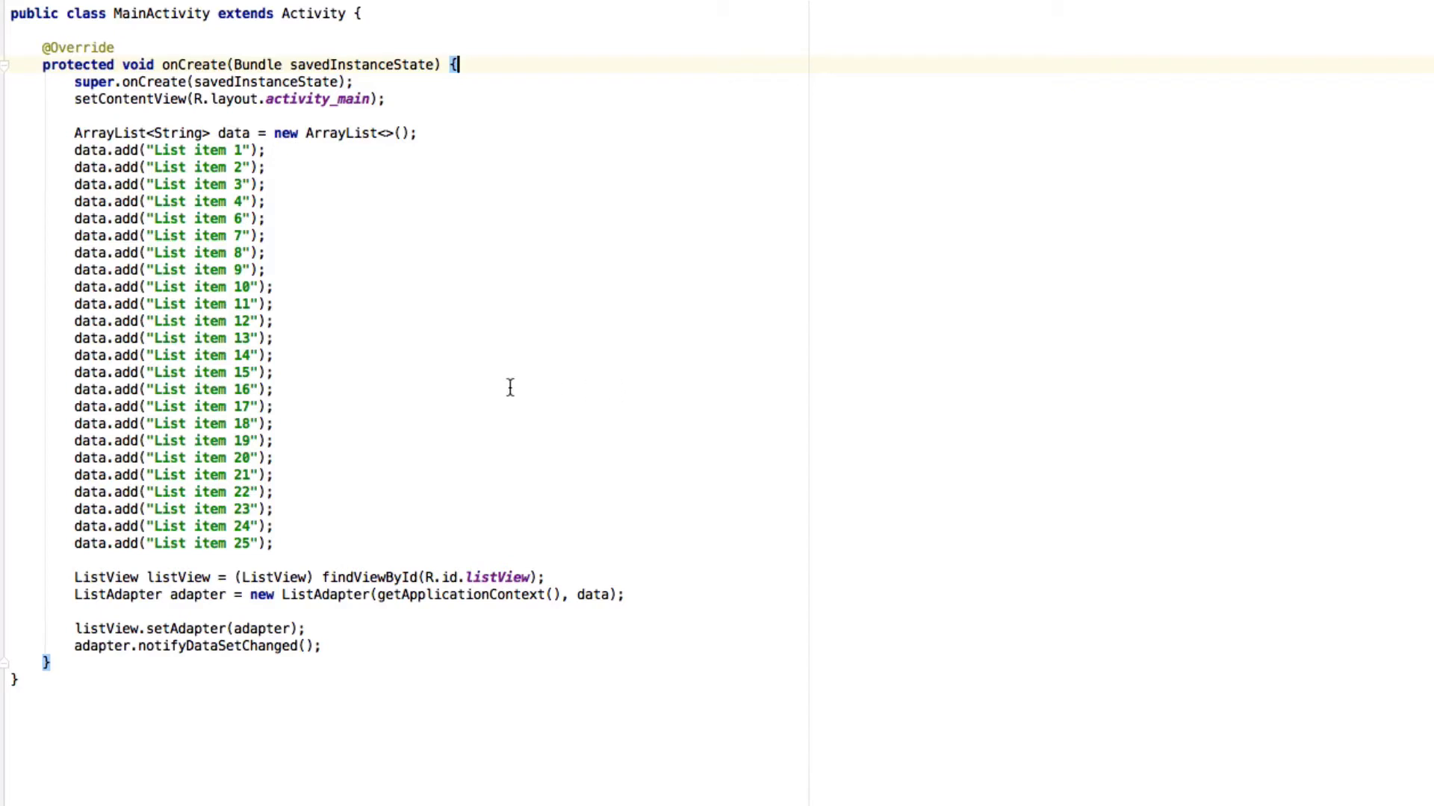
mouse_move(376, 409)
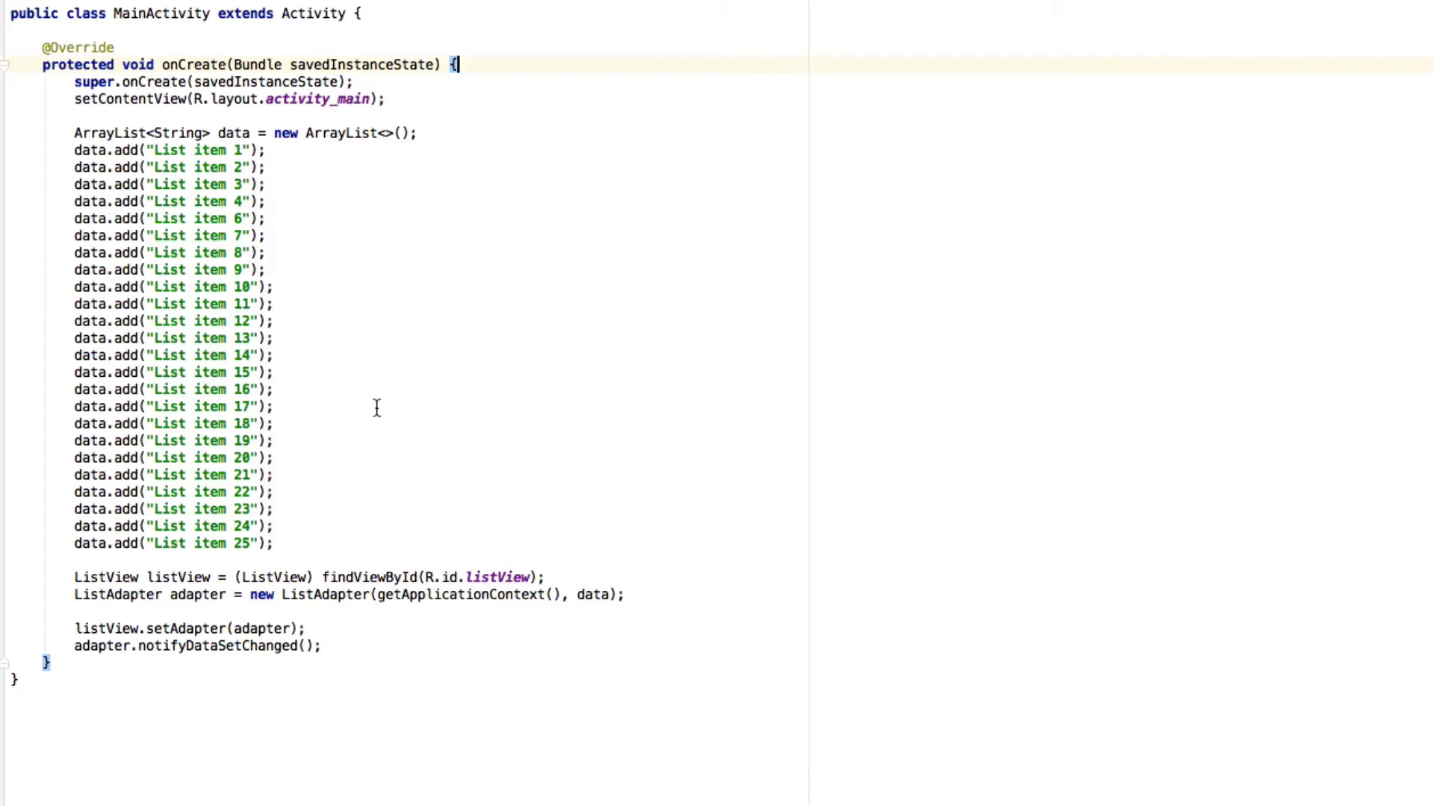
mouse_move(263, 313)
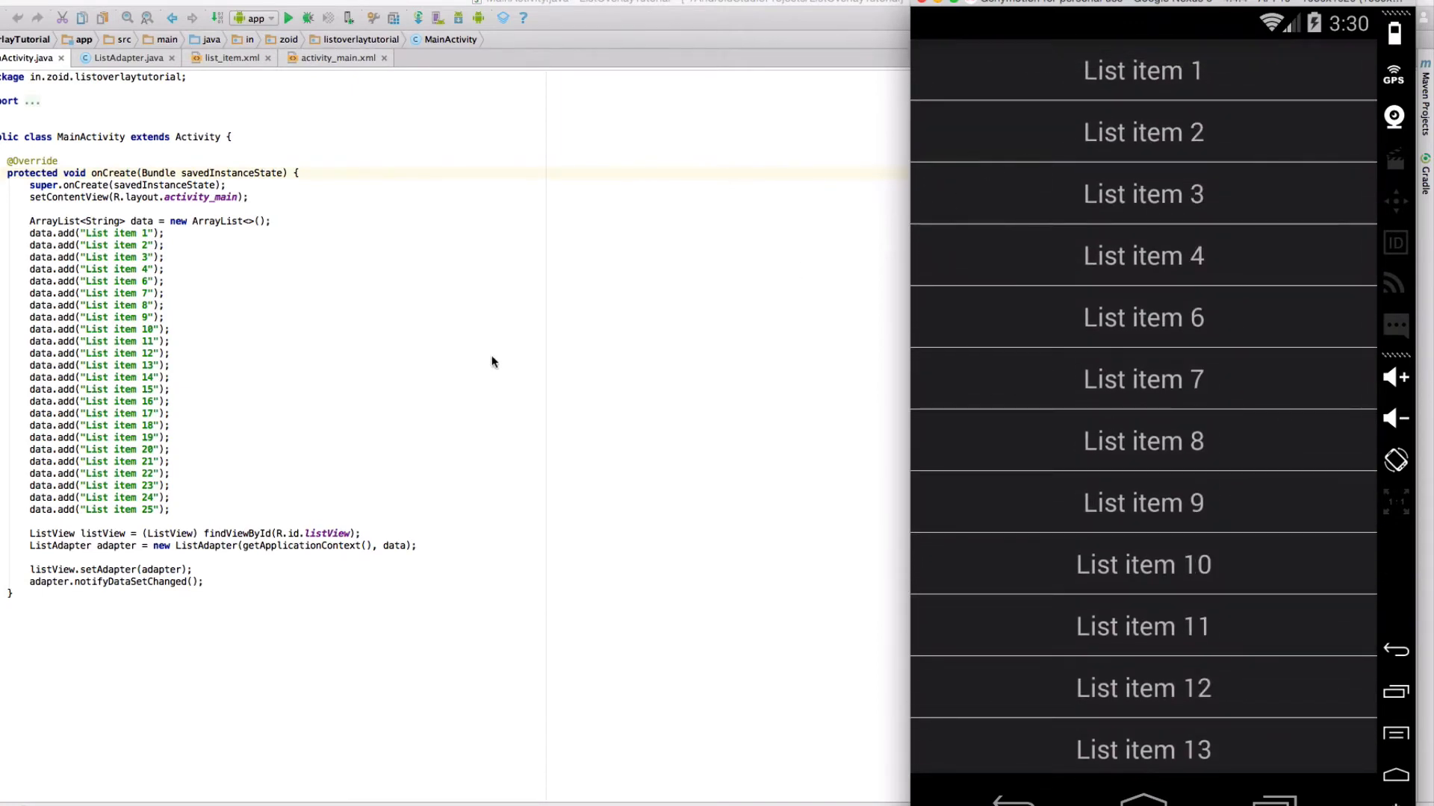
mouse_move(366, 433)
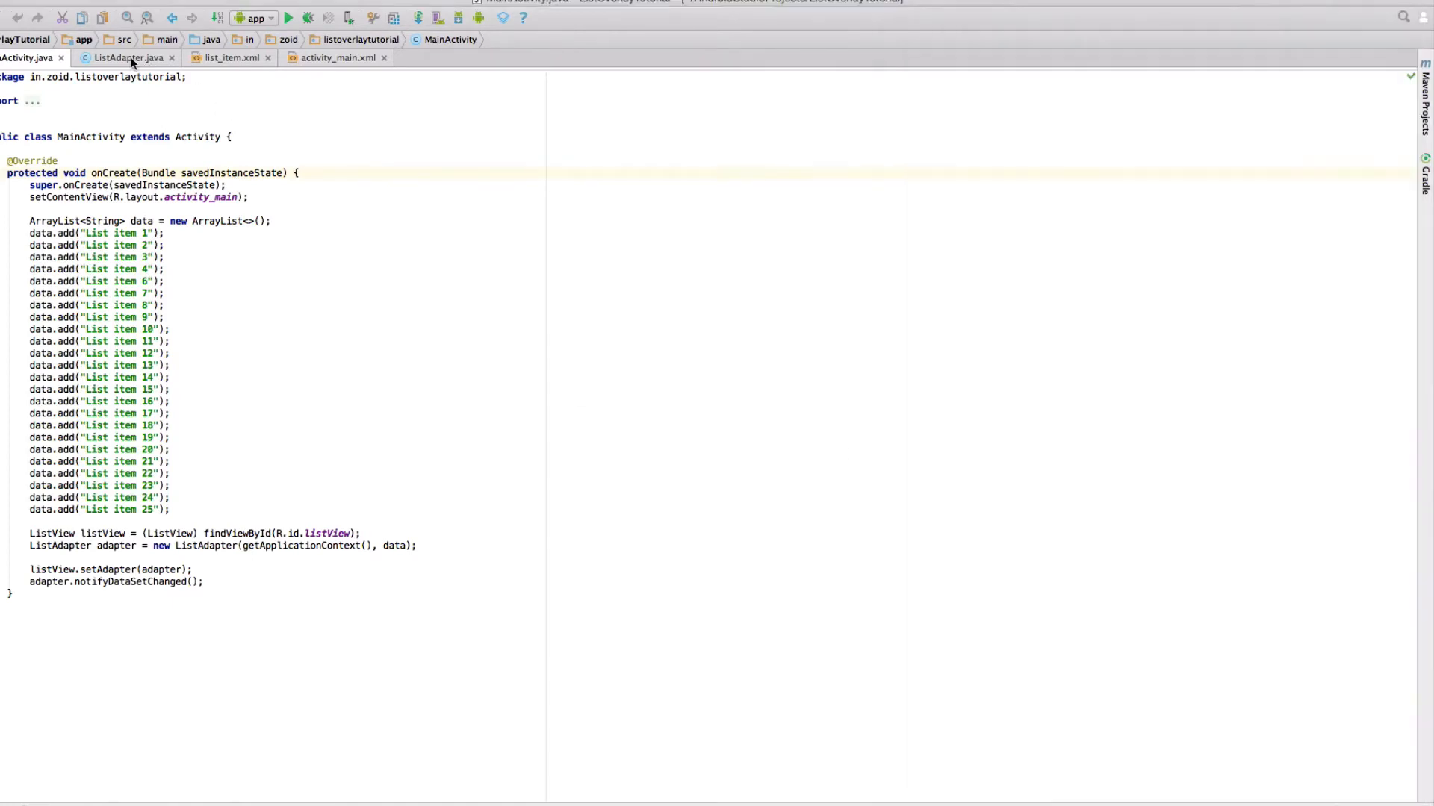
Step: Add a blank line in ListAdapter.getView after textView.setText, then view list_item.xml
left_click(129, 59)
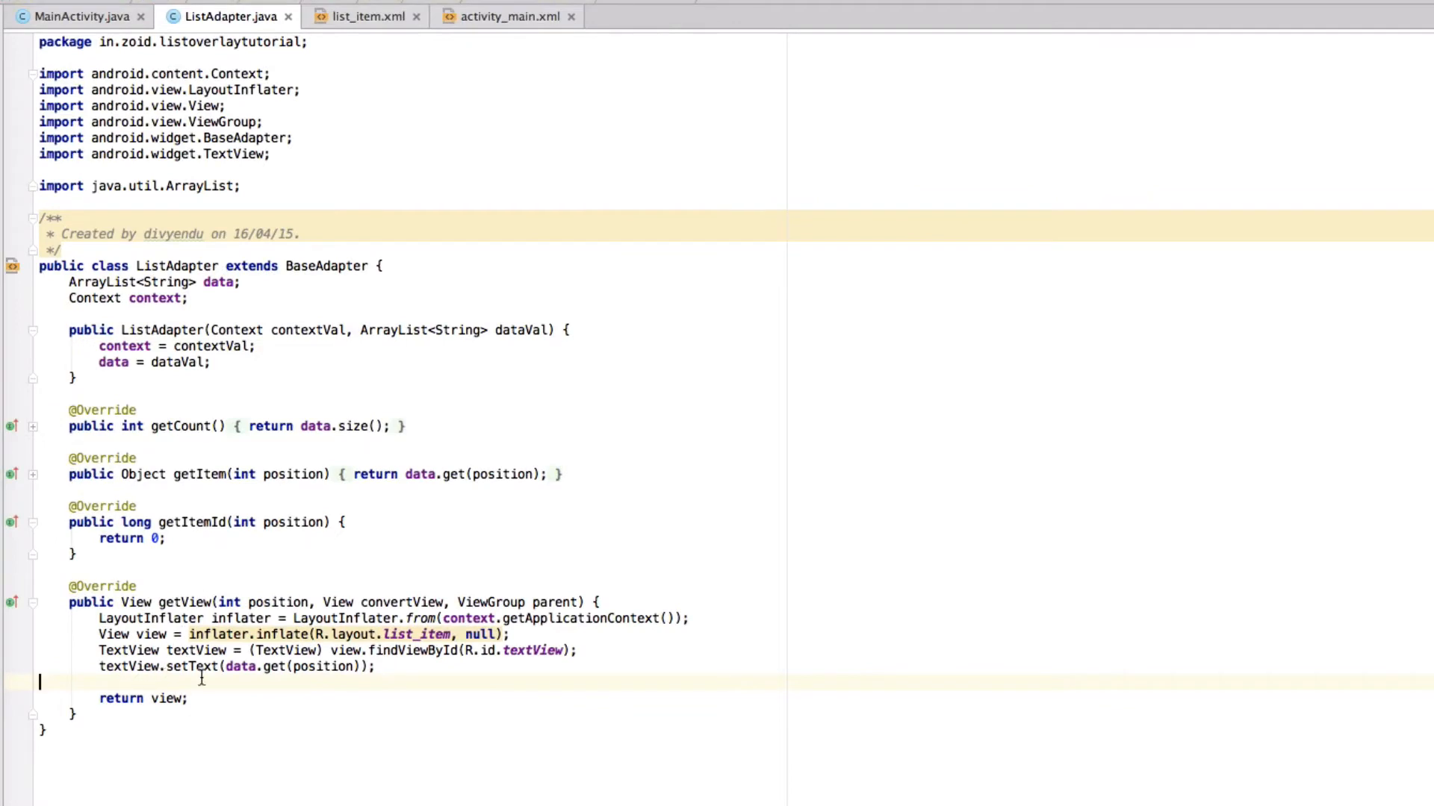
key("enter")
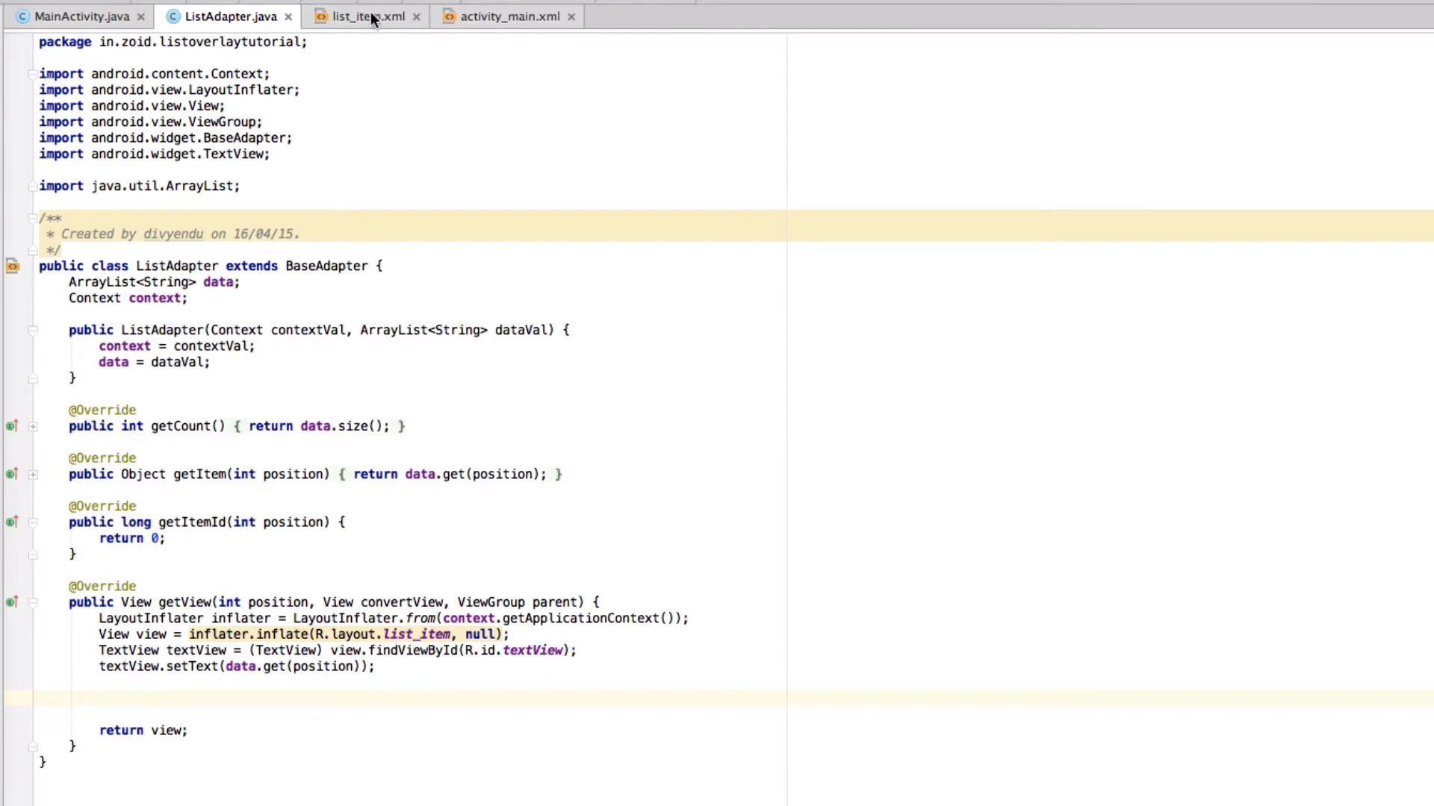
left_click(364, 16)
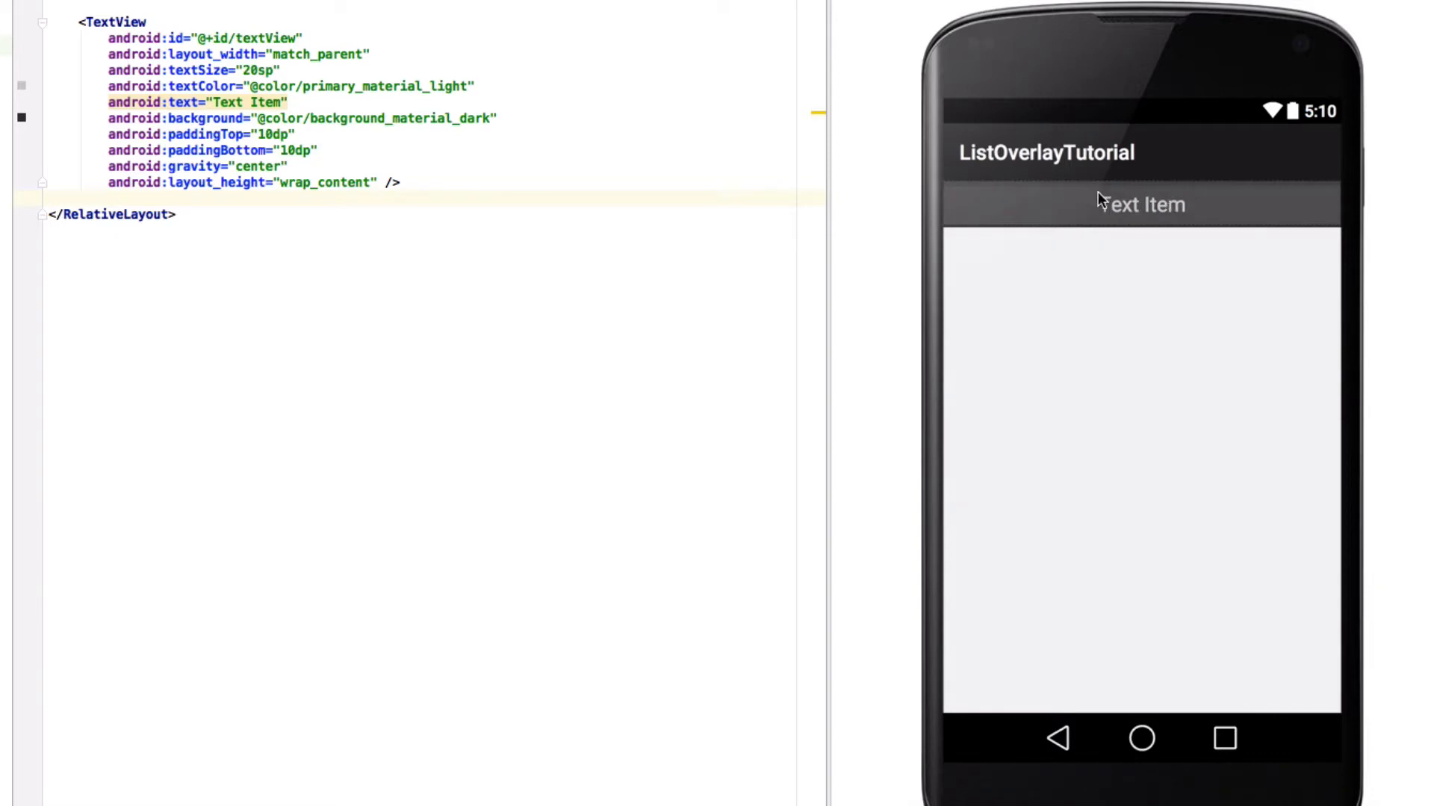
mouse_move(1109, 219)
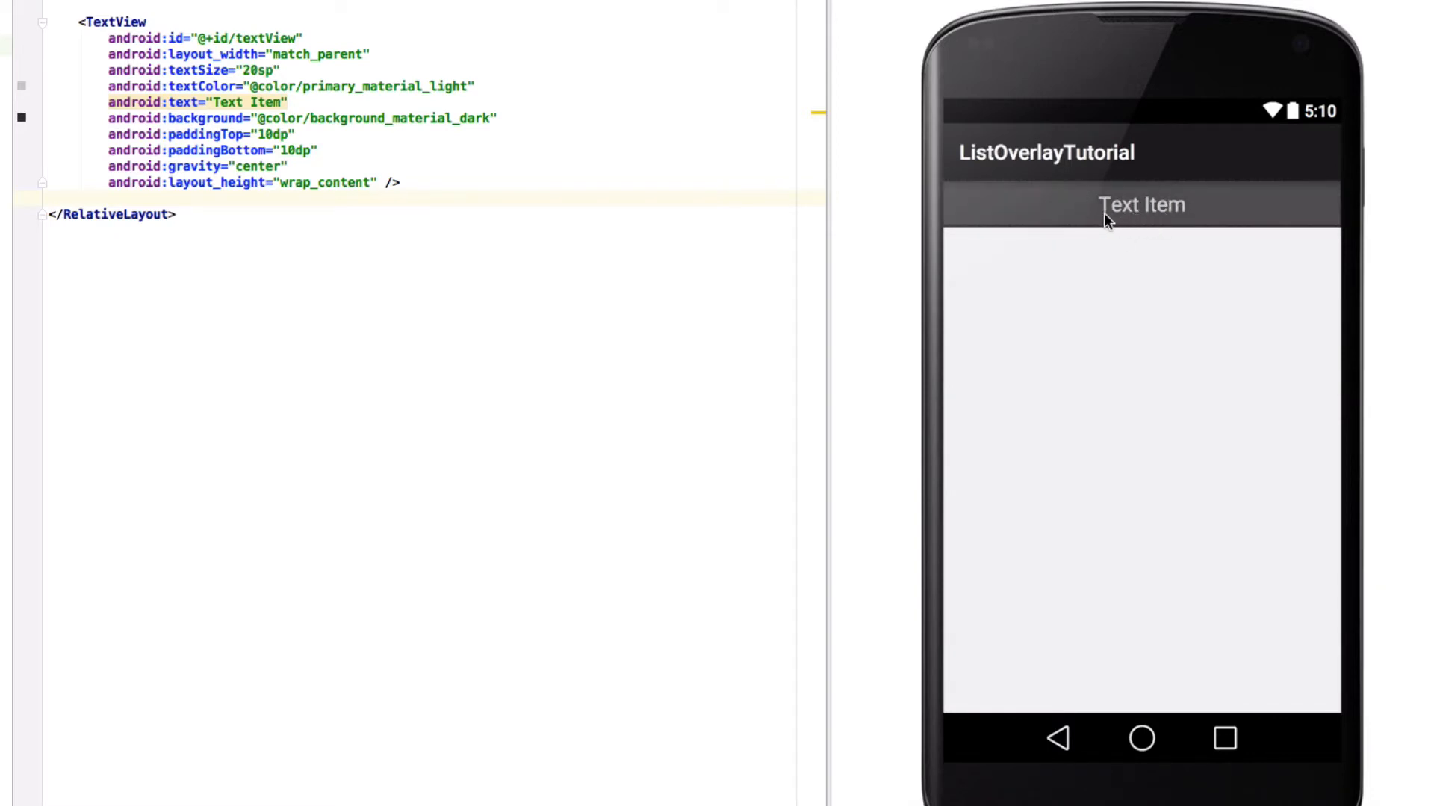
mouse_move(1192, 265)
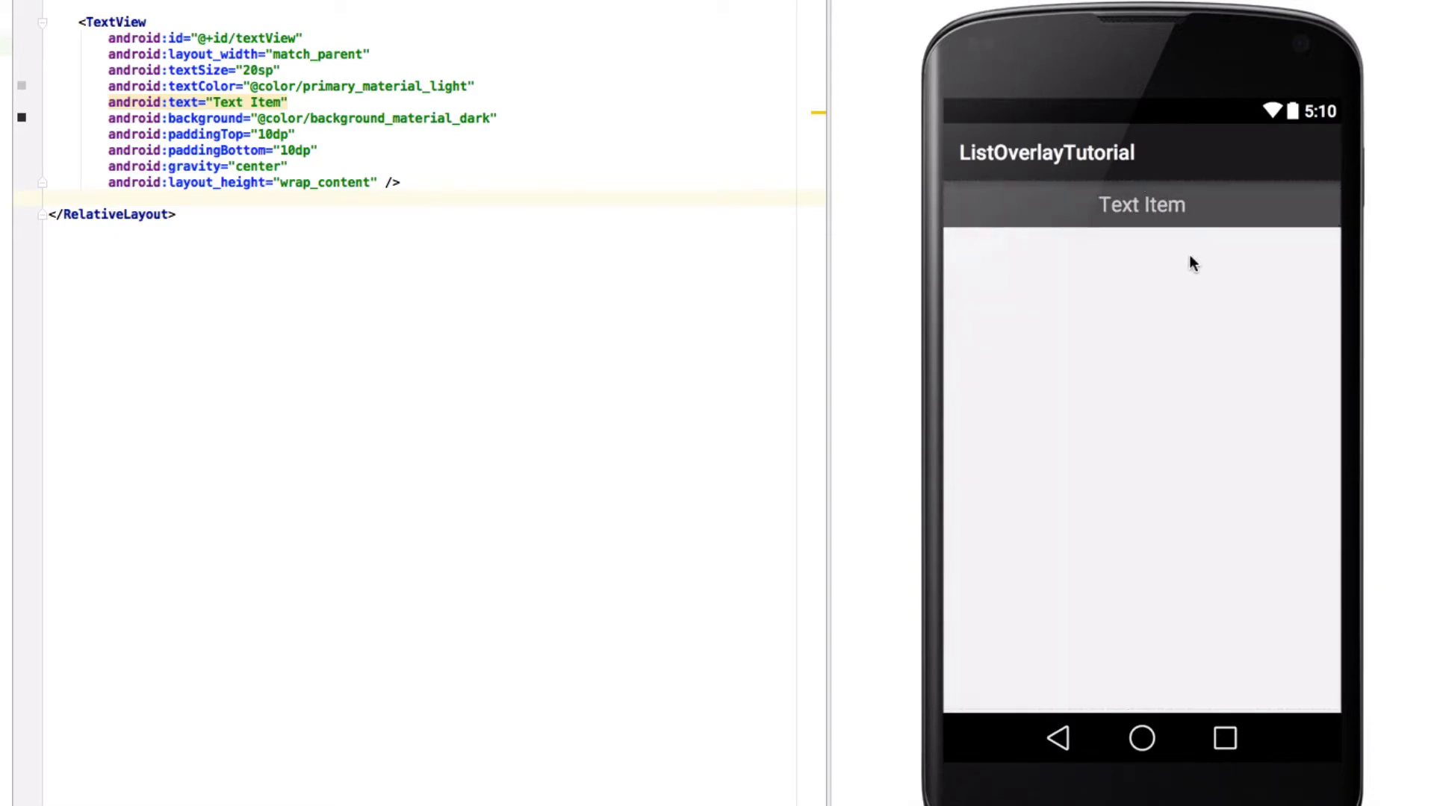
mouse_move(1201, 250)
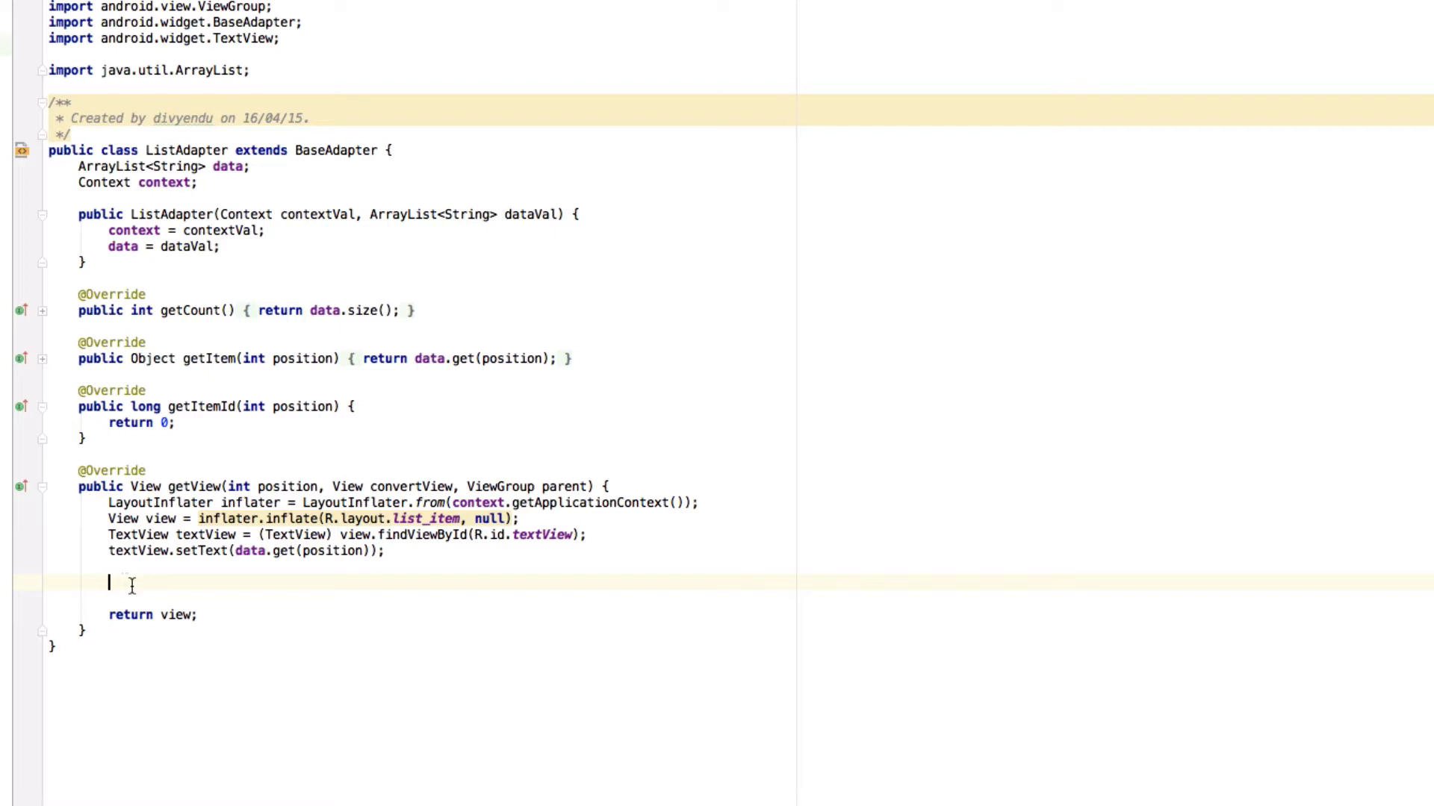
mouse_move(157, 584)
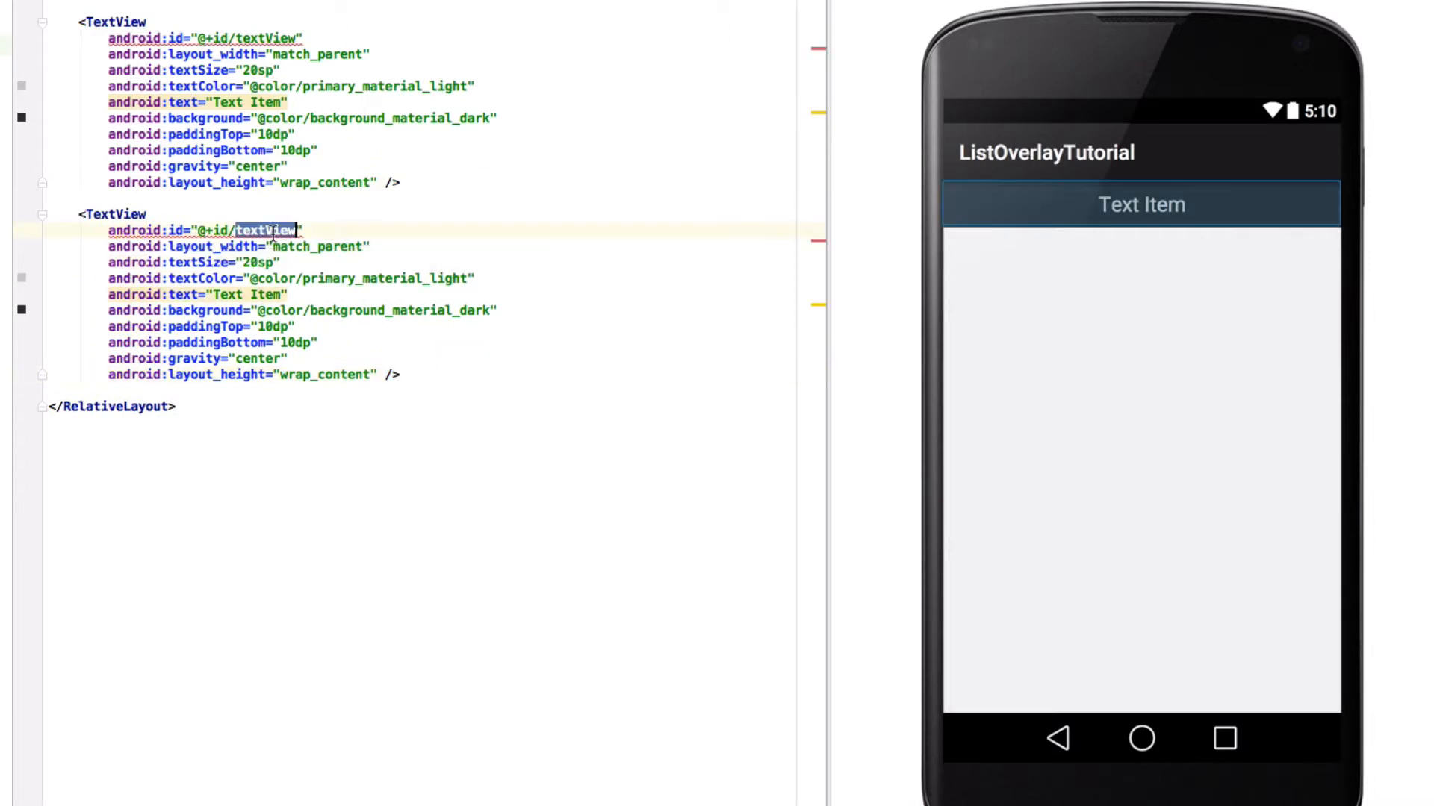
type("overlay")
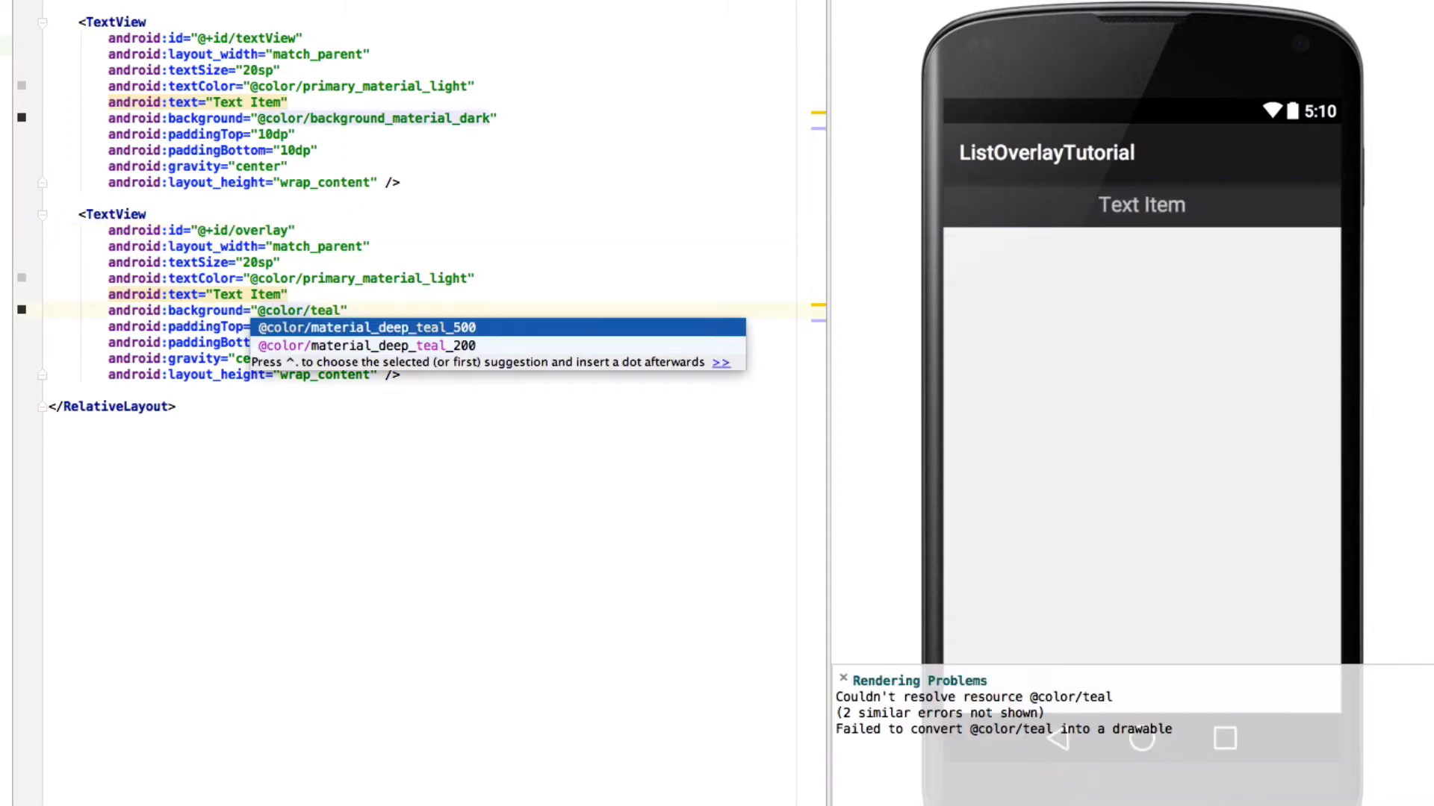
left_click(364, 327)
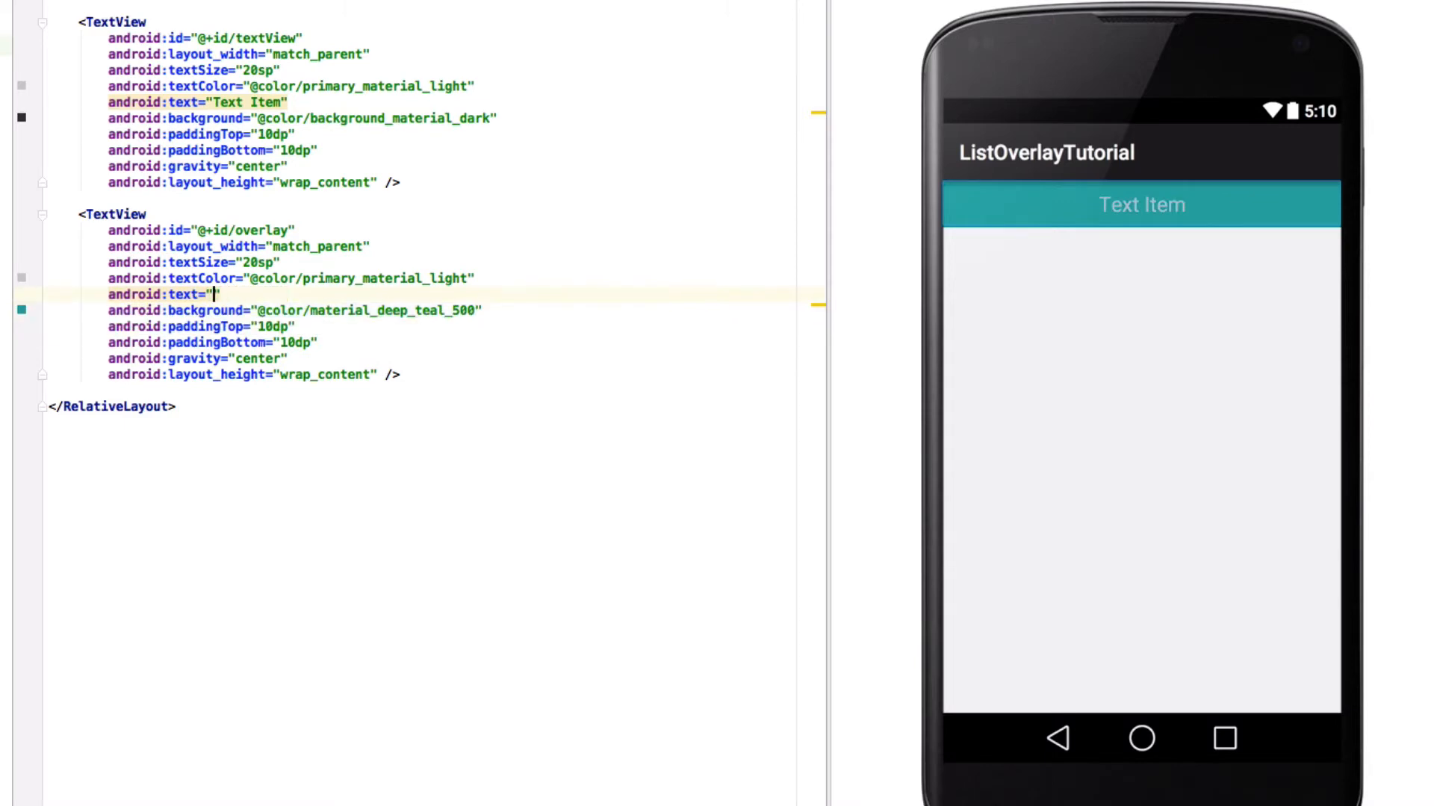
type("Saved")
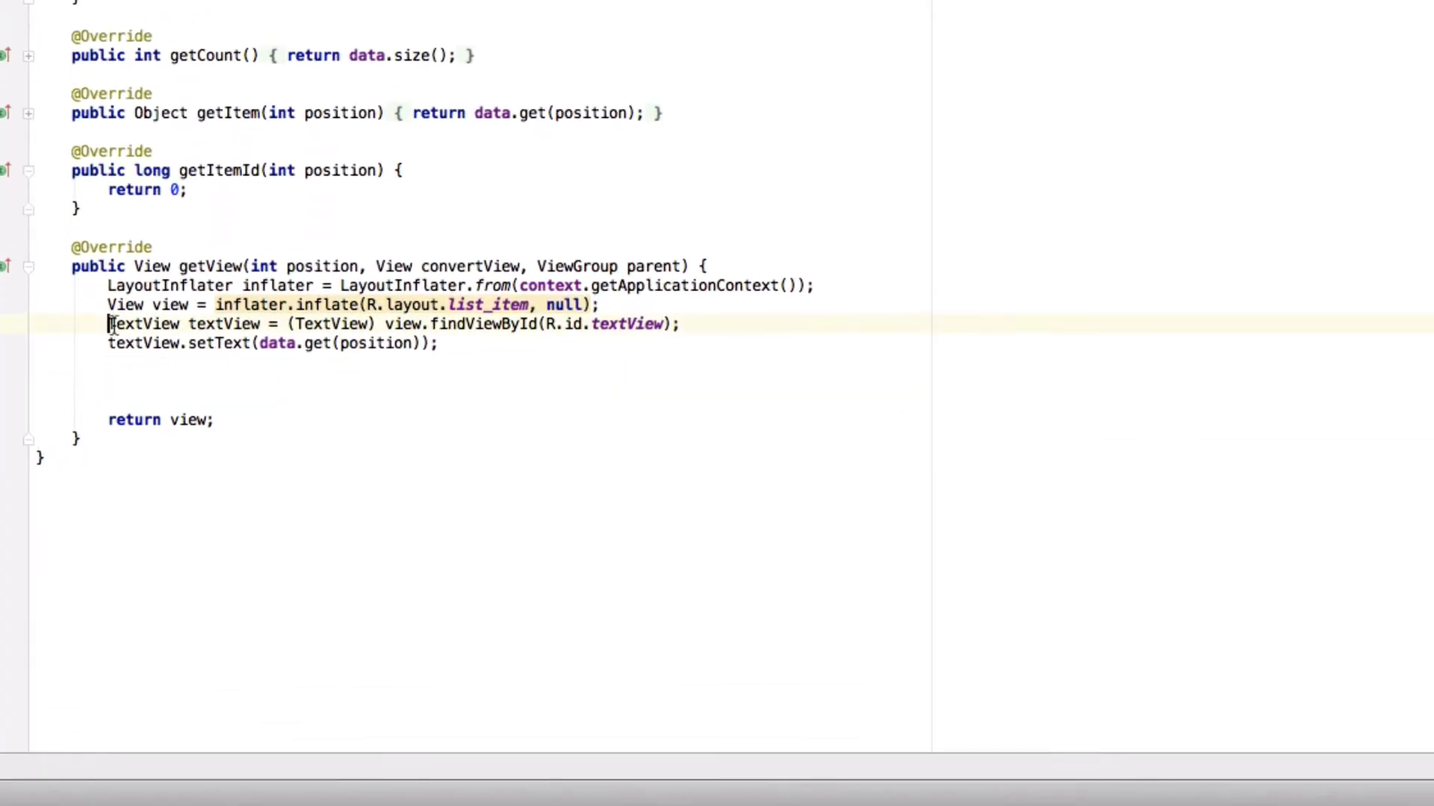
Step: Add a findViewById(R.id.overlay) lookup for the overlay TextView in getView
triple_click(365, 324)
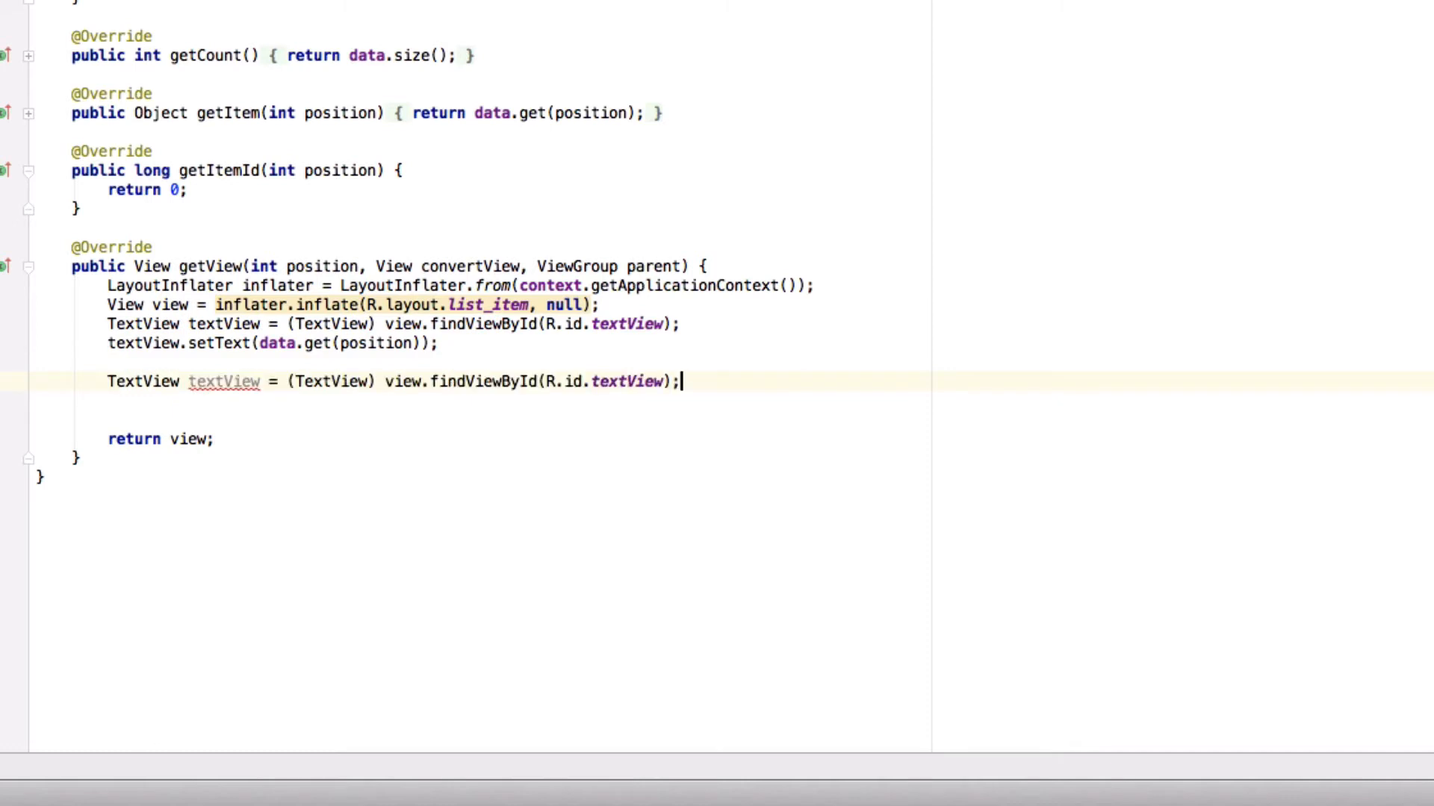
type("over")
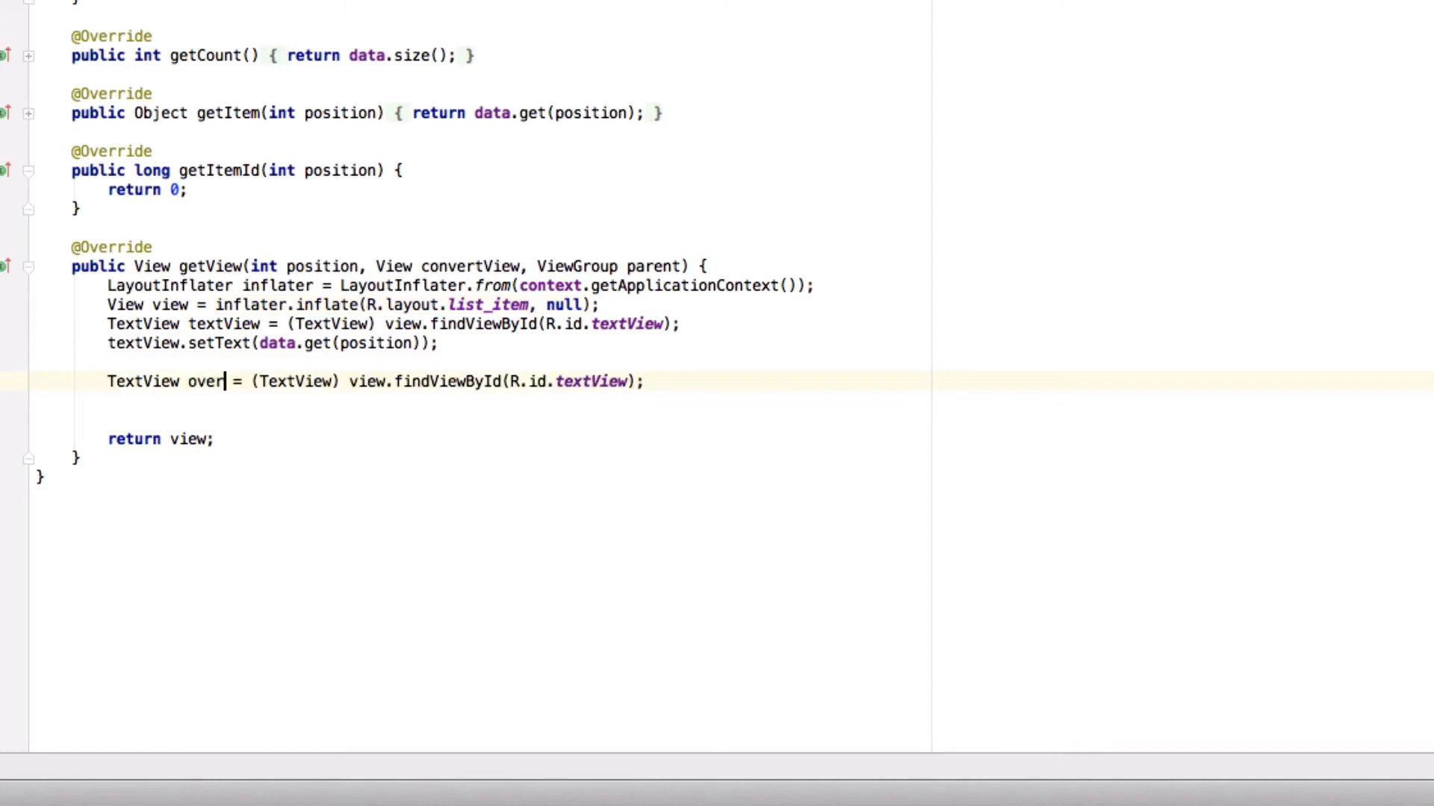
type("lay")
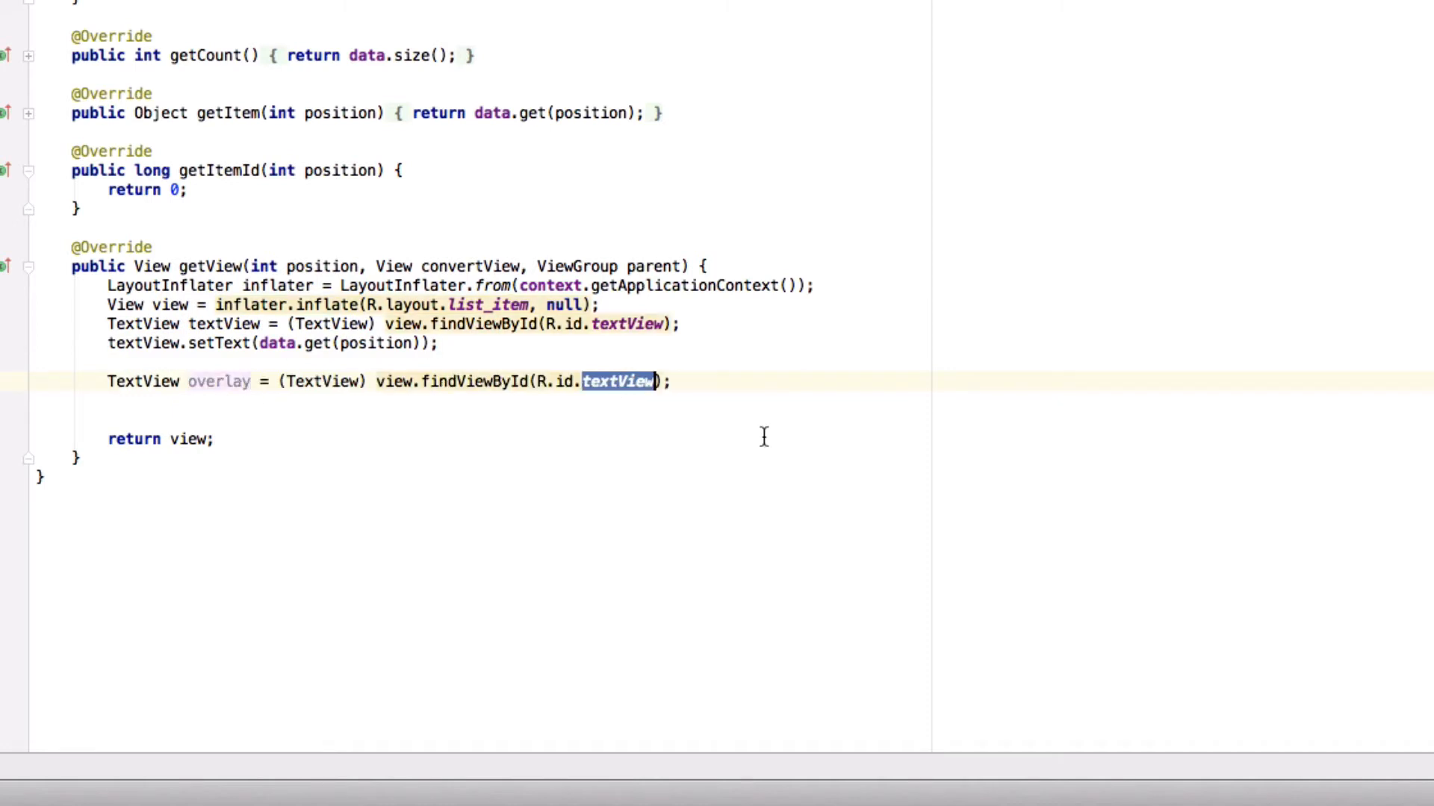
type("overlay")
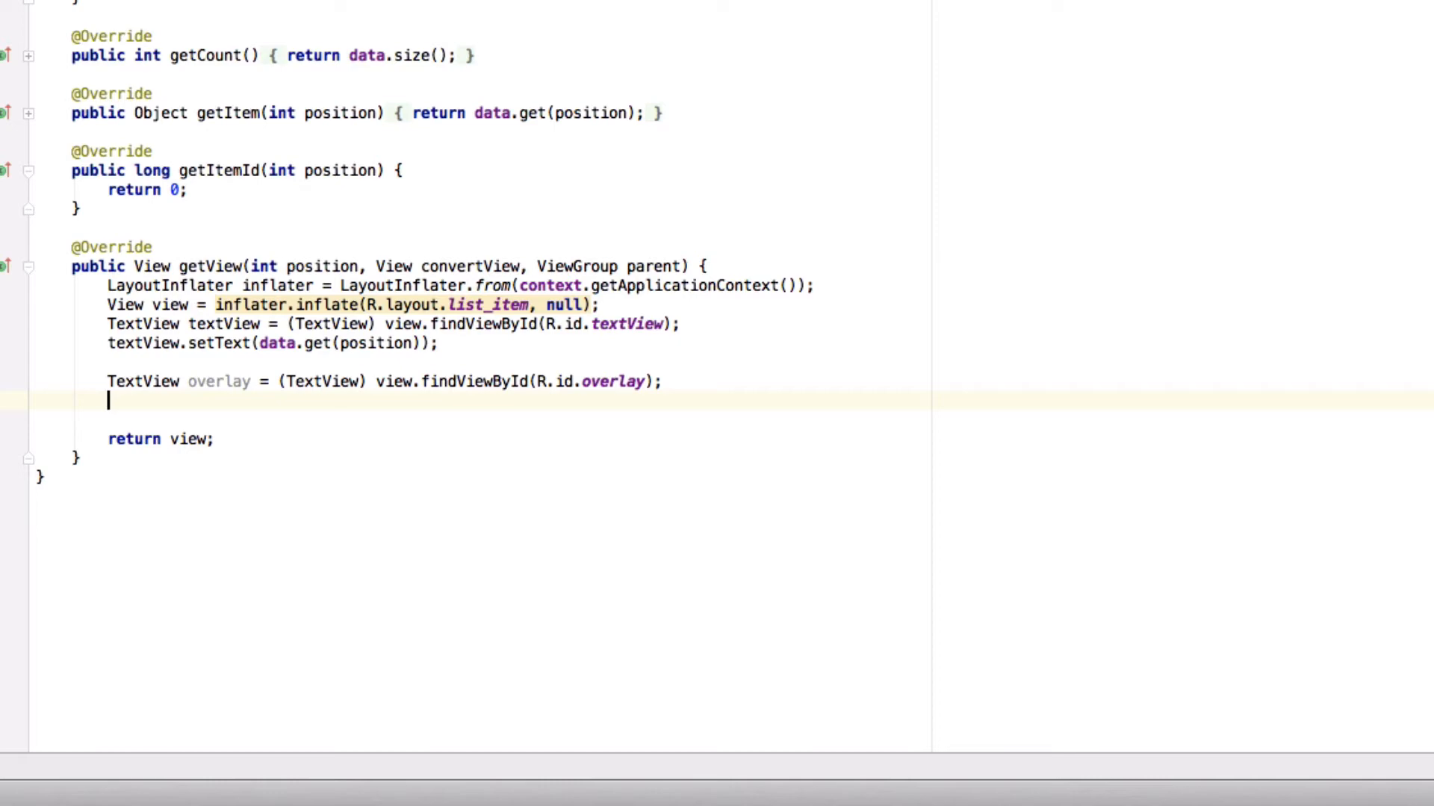
Step: Attach view.setOnClickListener(new View.OnClickListener()) and generate its onClick method
type("view.")
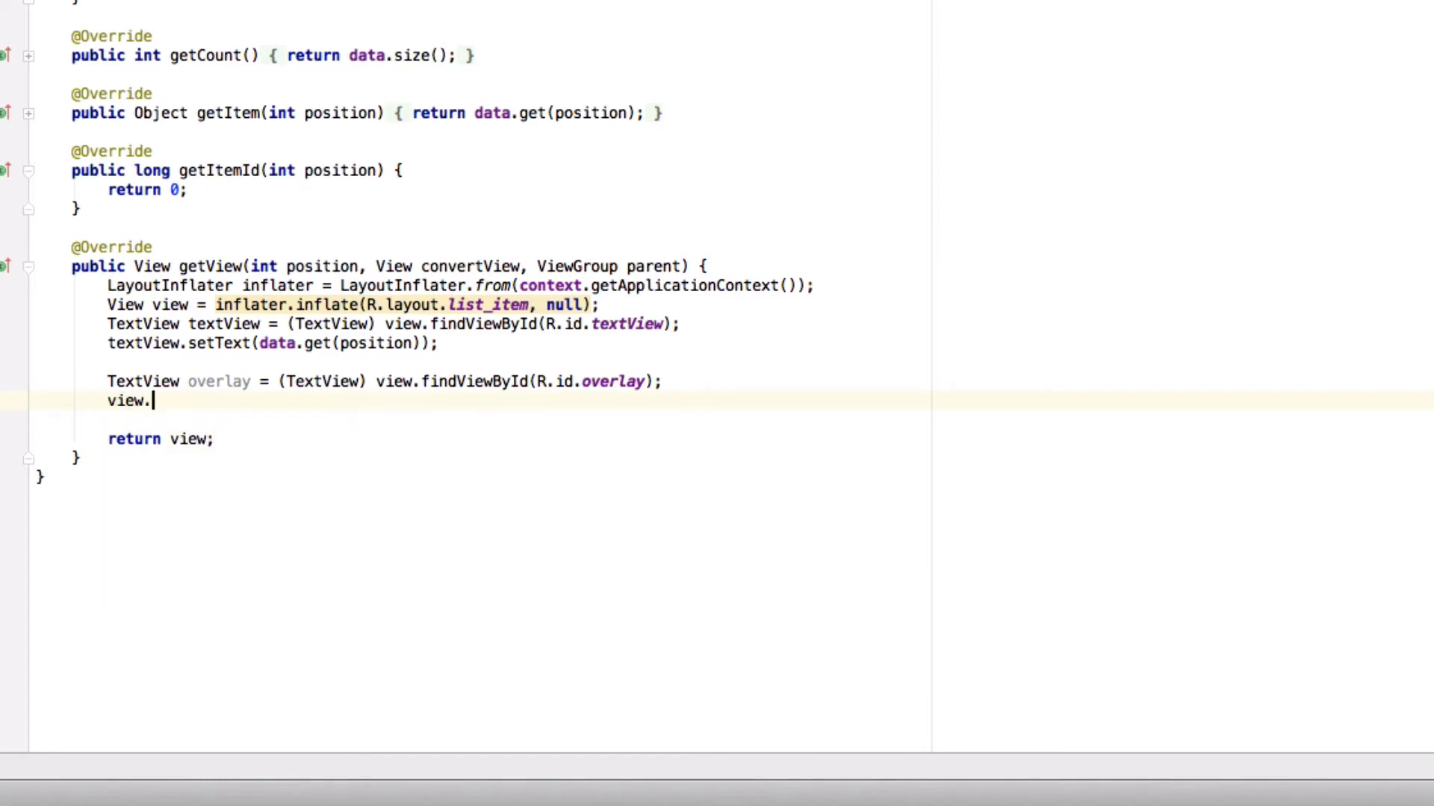
type("setOnClickListener();")
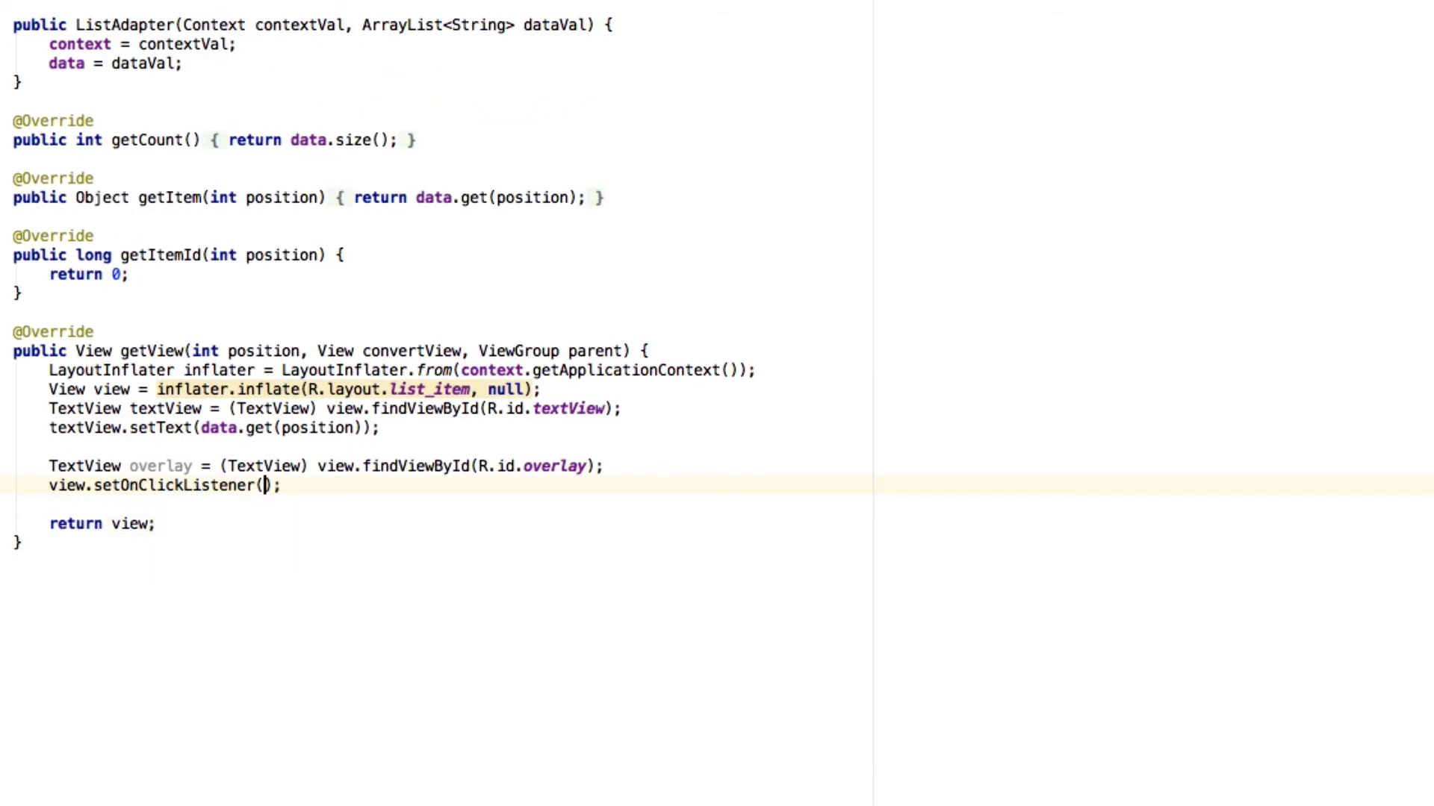
type("new View.")
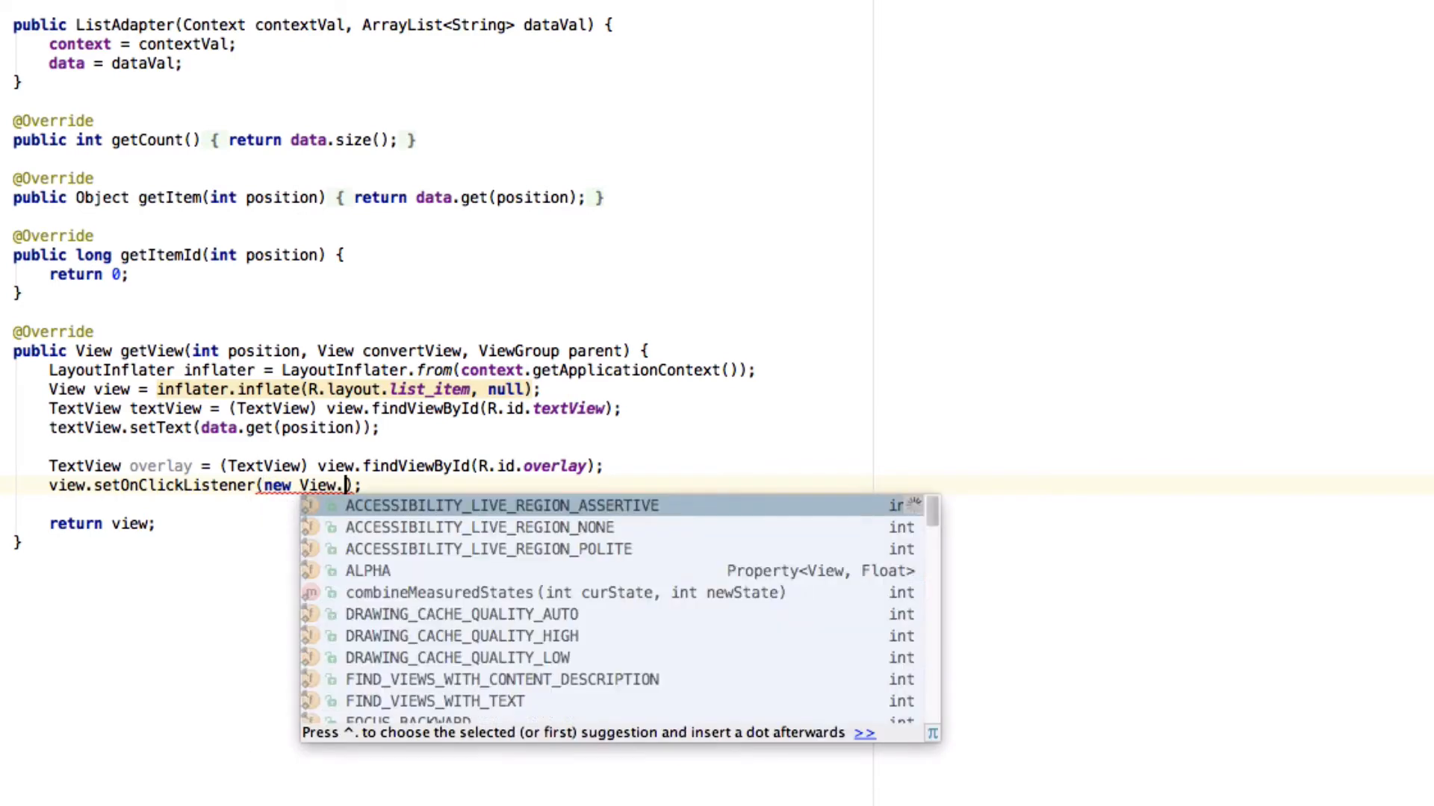
type("OnC")
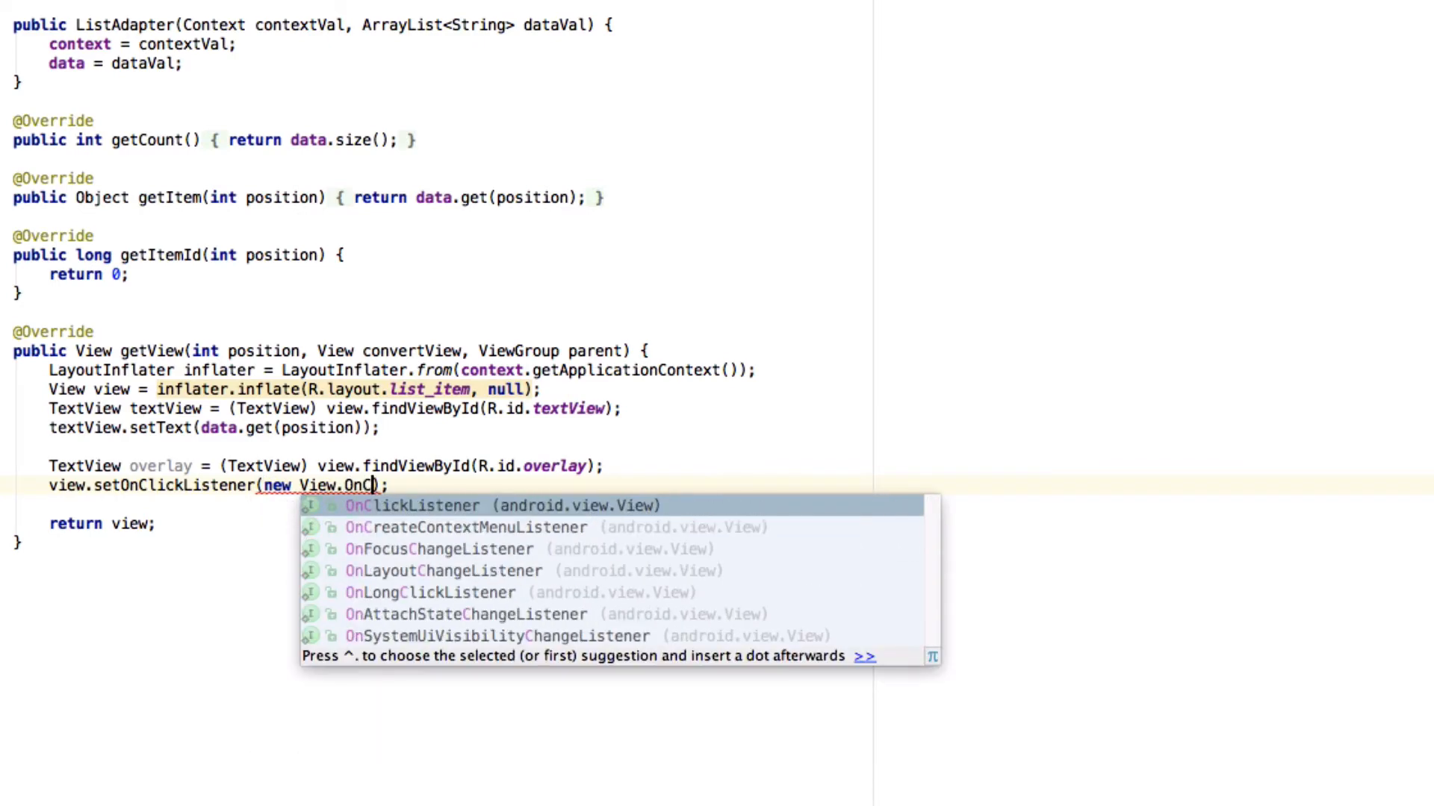
left_click(414, 507)
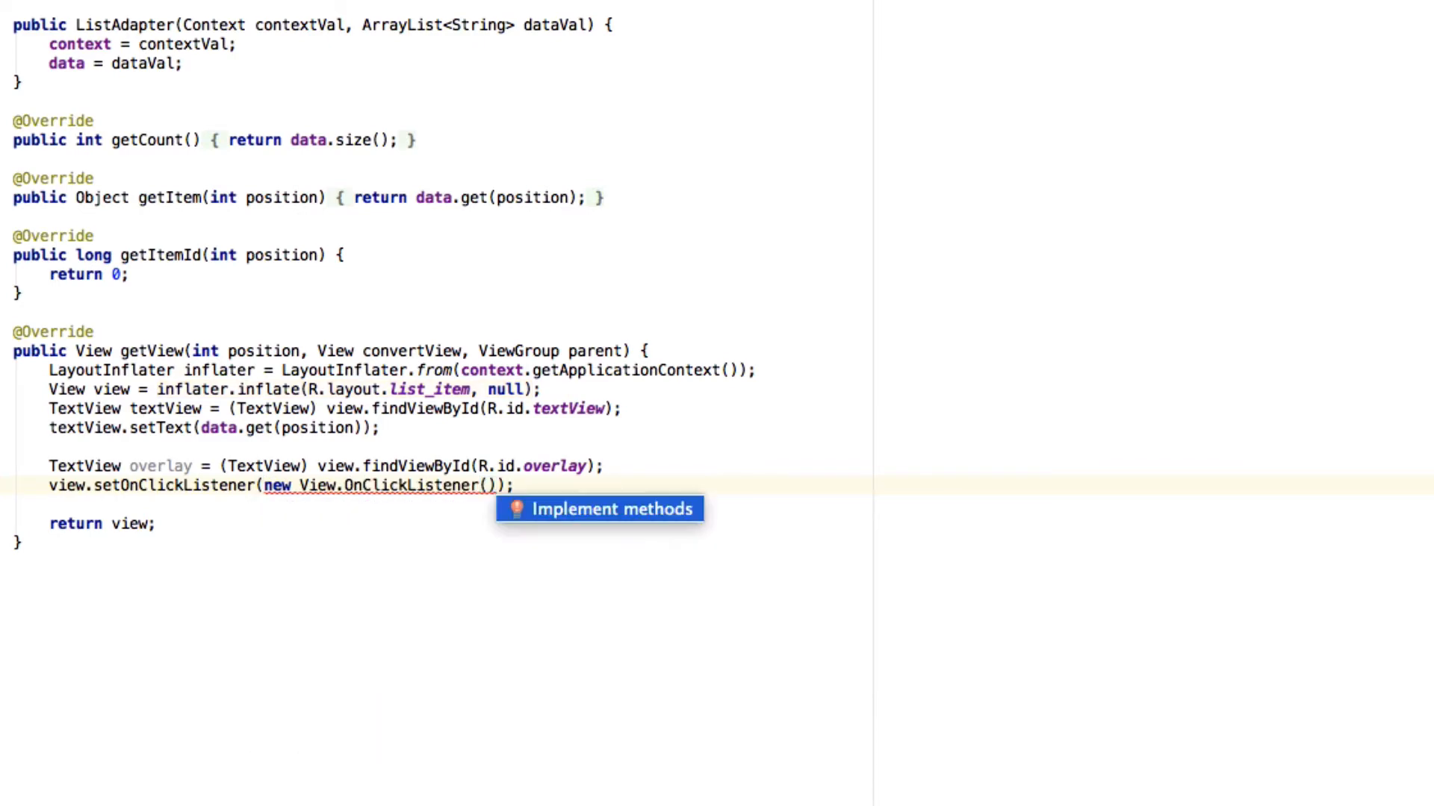
left_click(599, 509)
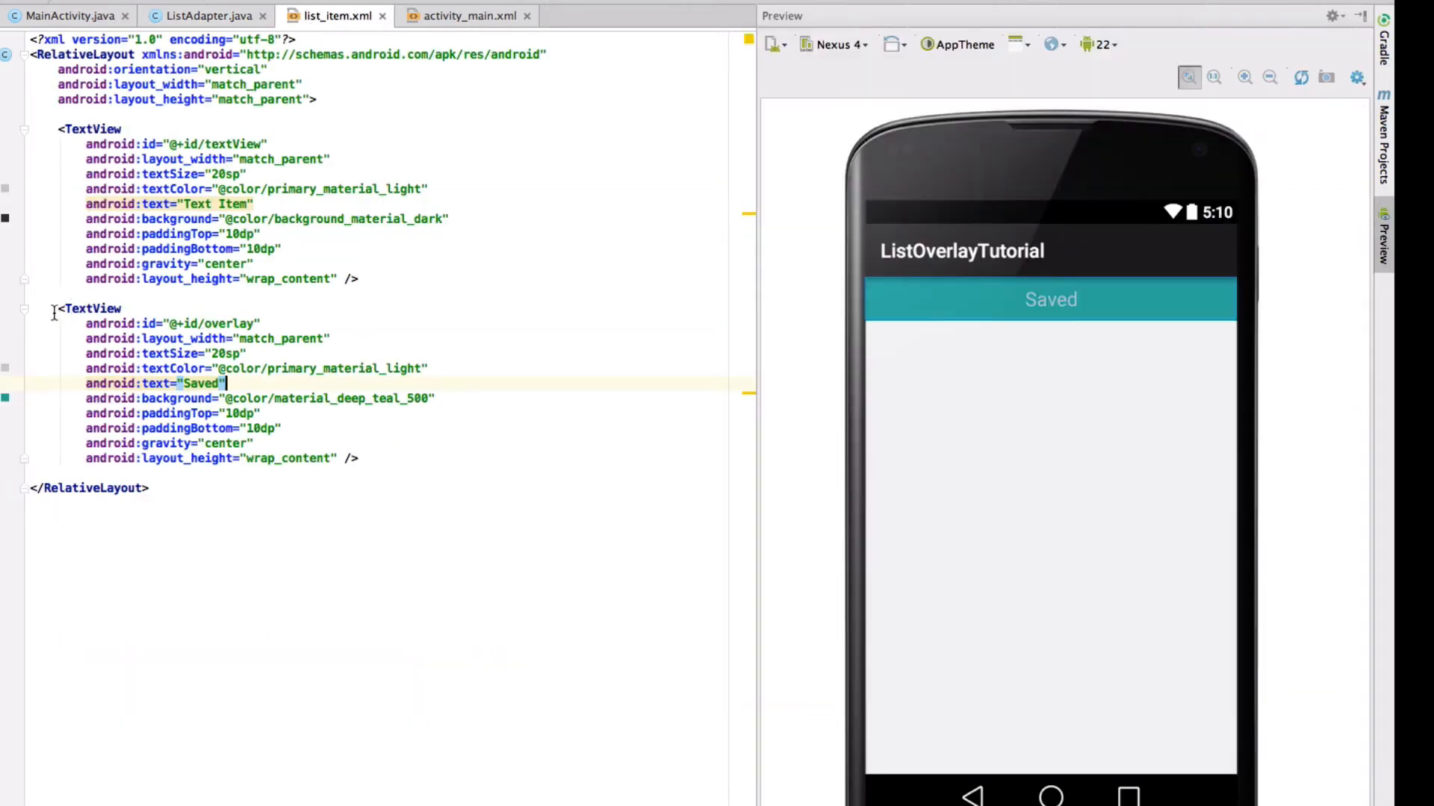
Step: Select the overlay TextView block in list_item.xml and return to the adapter code
left_click_drag(52, 308, 360, 459)
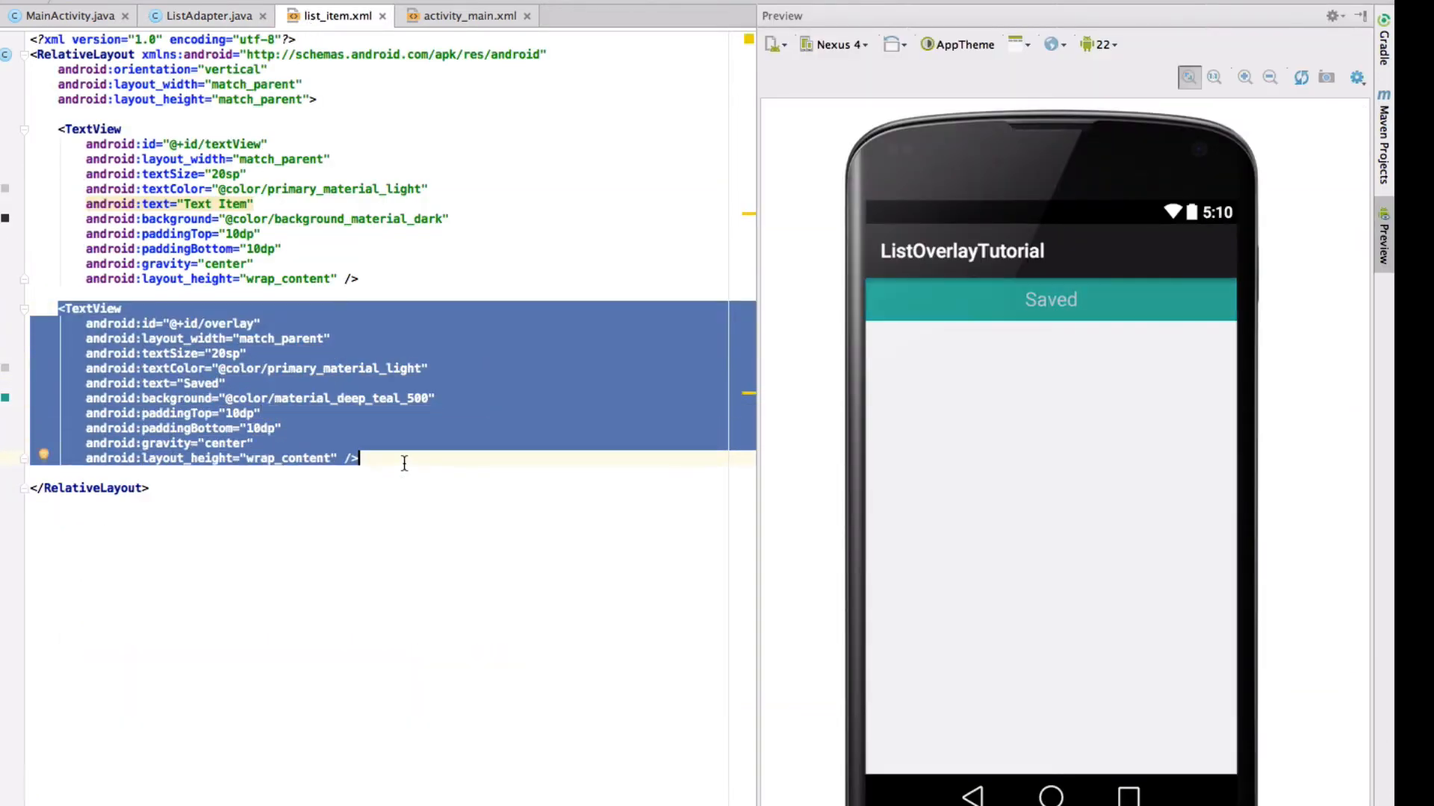
left_click(200, 15)
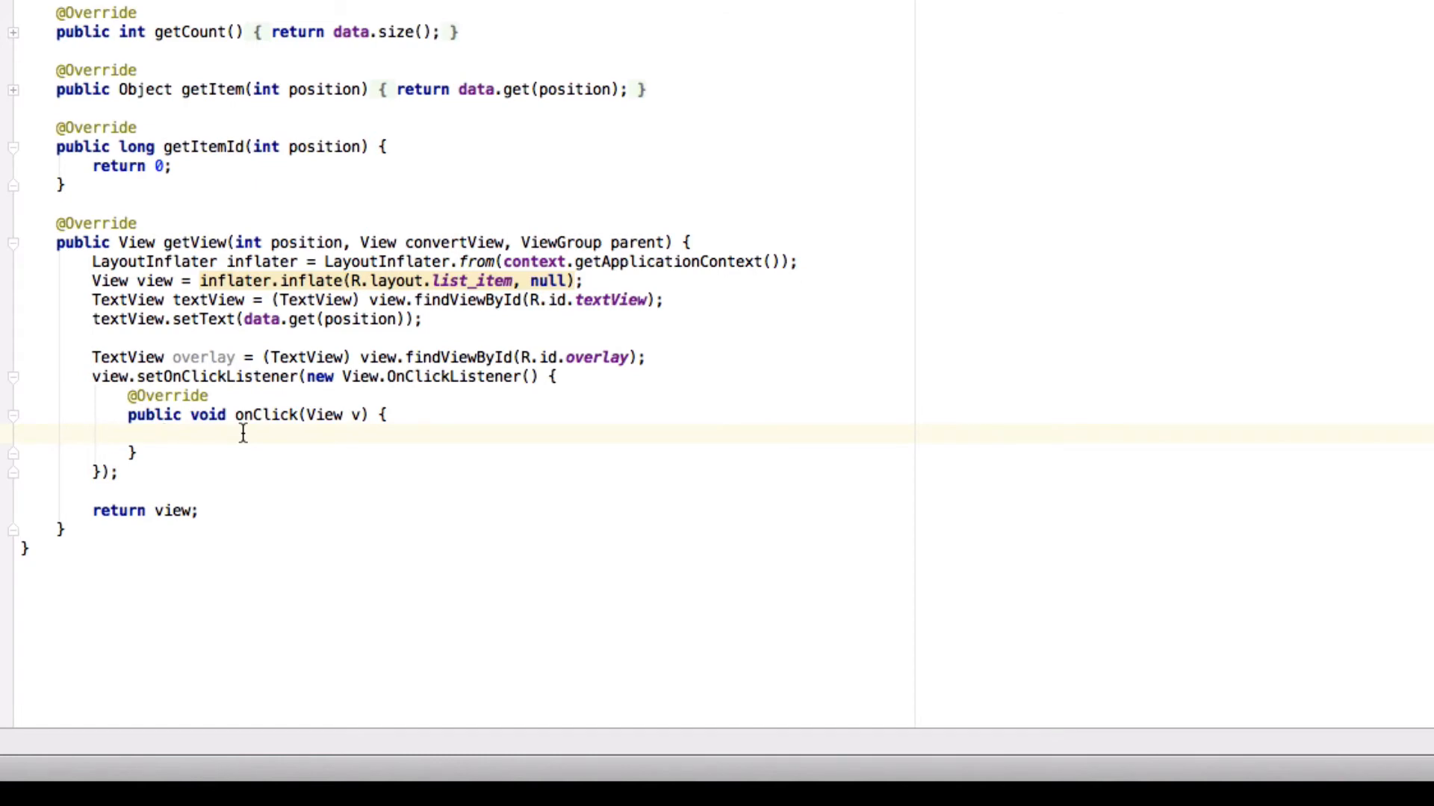
Step: In onClick, post a Runnable setting overlay to View.VISIBLE and begin a second v.post call
type("v.o")
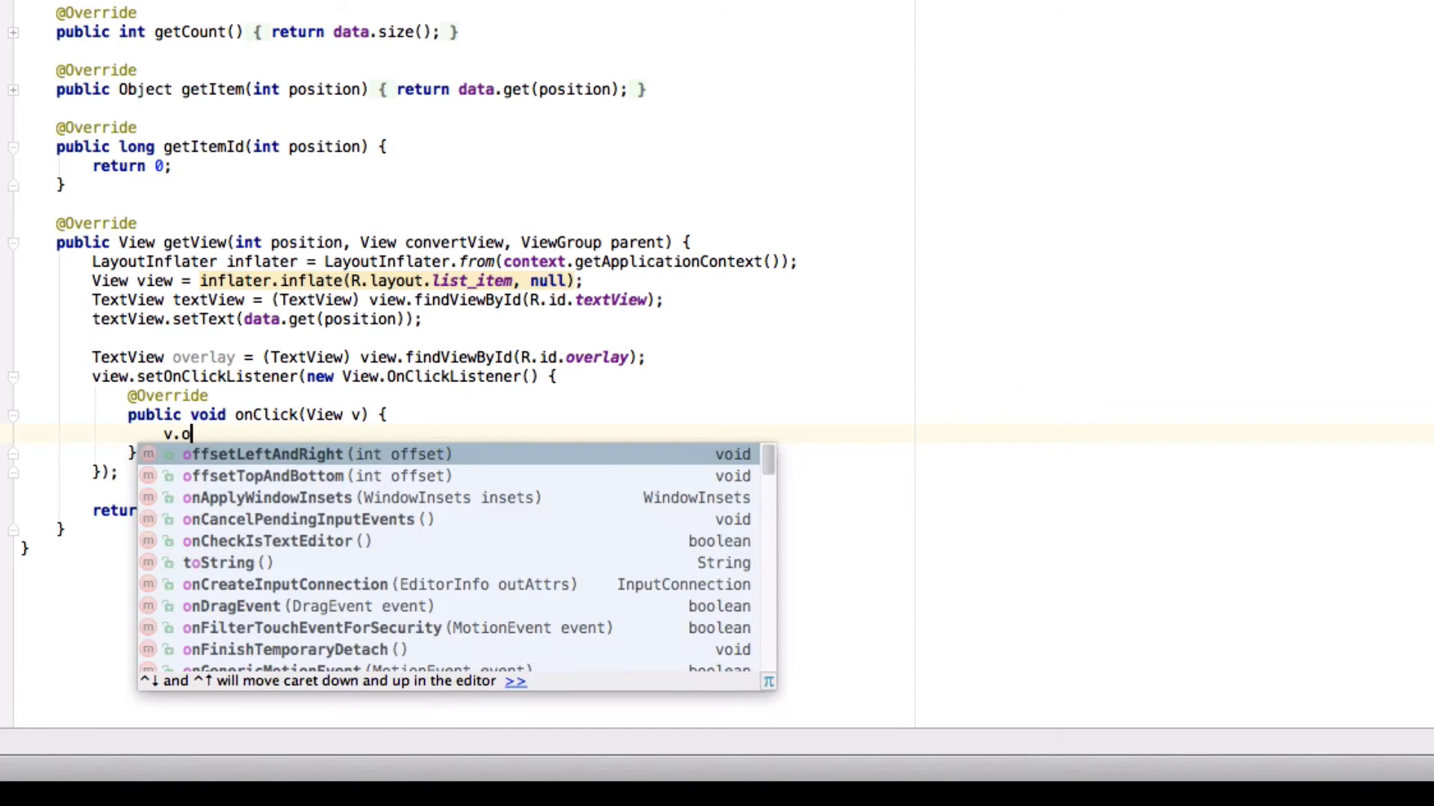
type("post(")
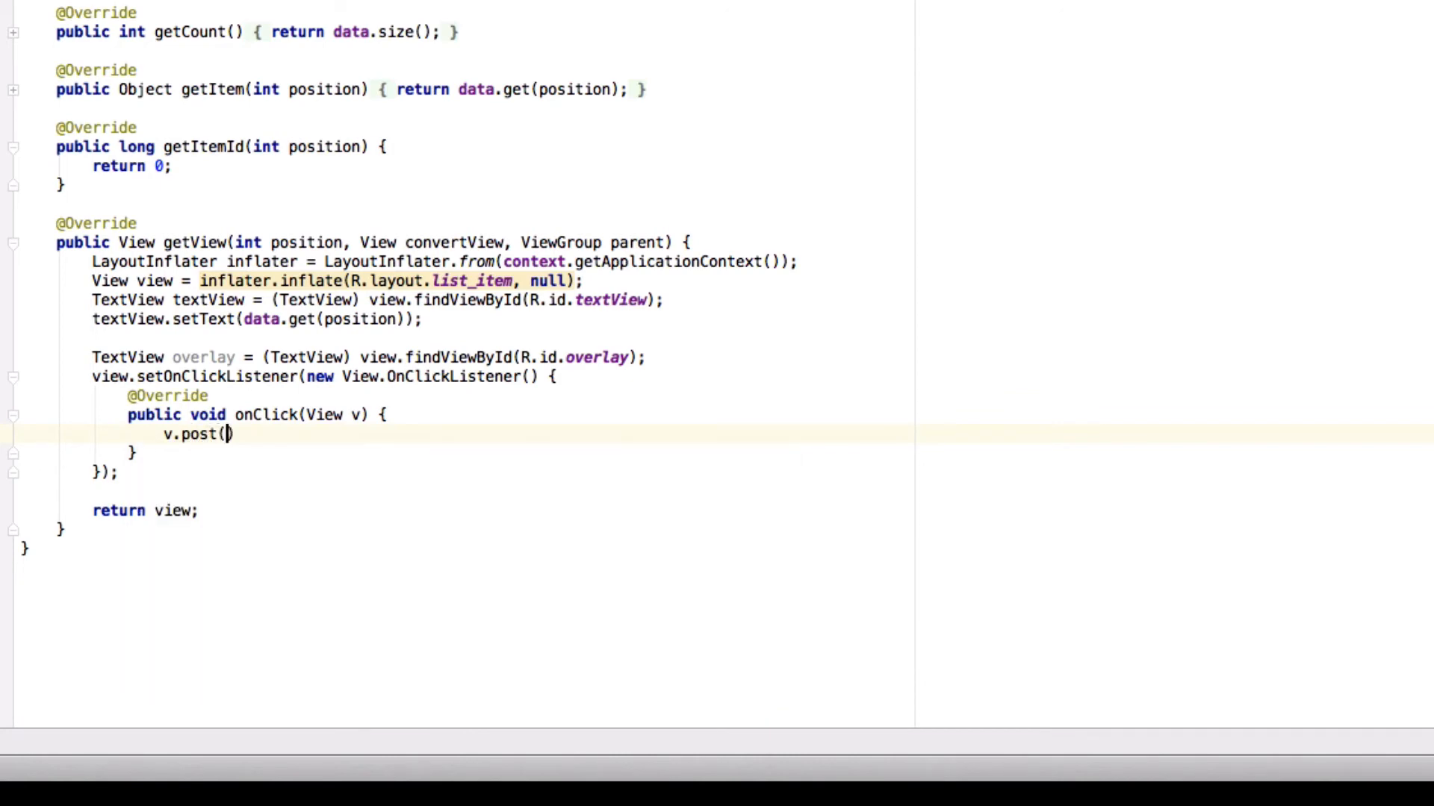
type("new Runnable(")
type("overlay.setVisibility();")
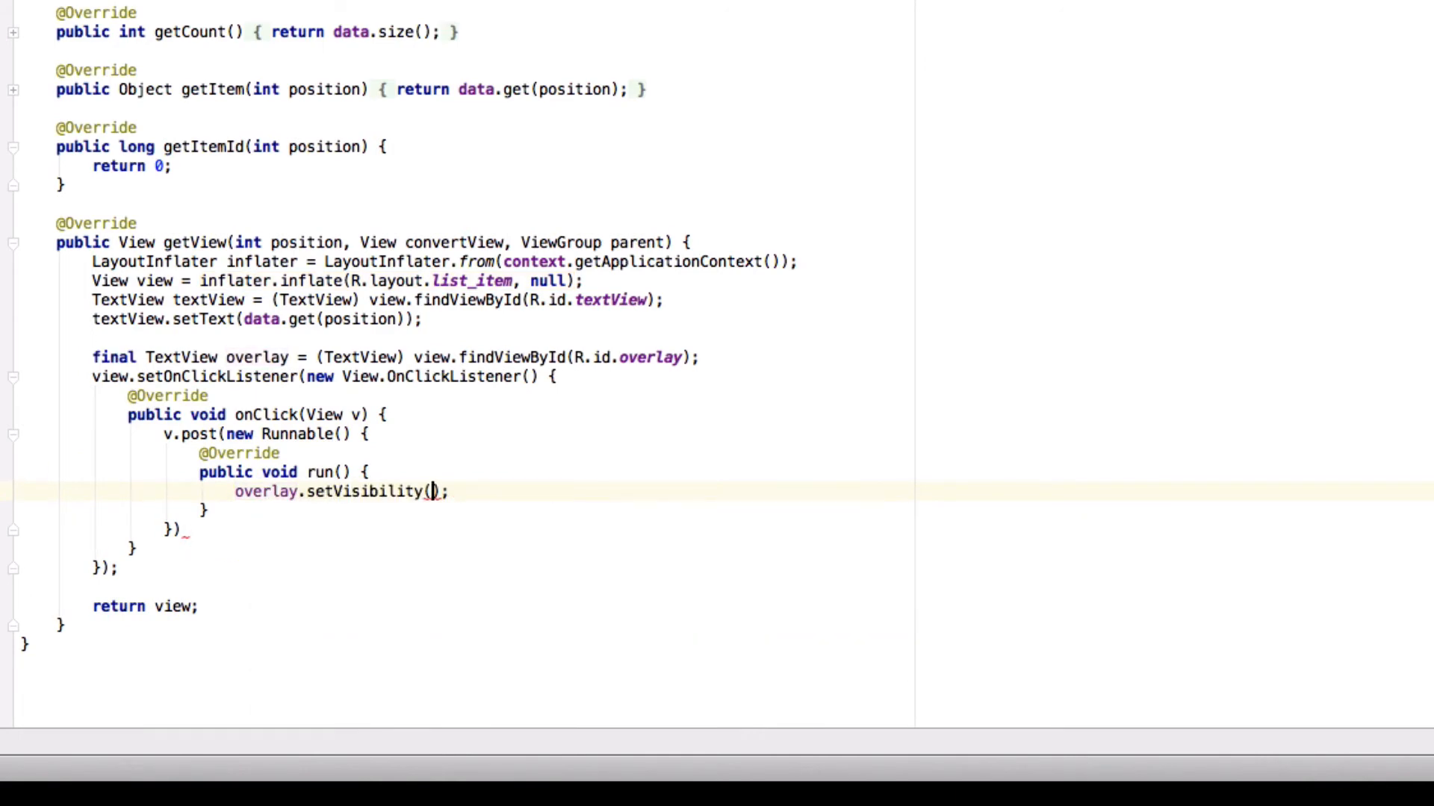
type("View.VISIBLE")
left_click(190, 528)
type(";")
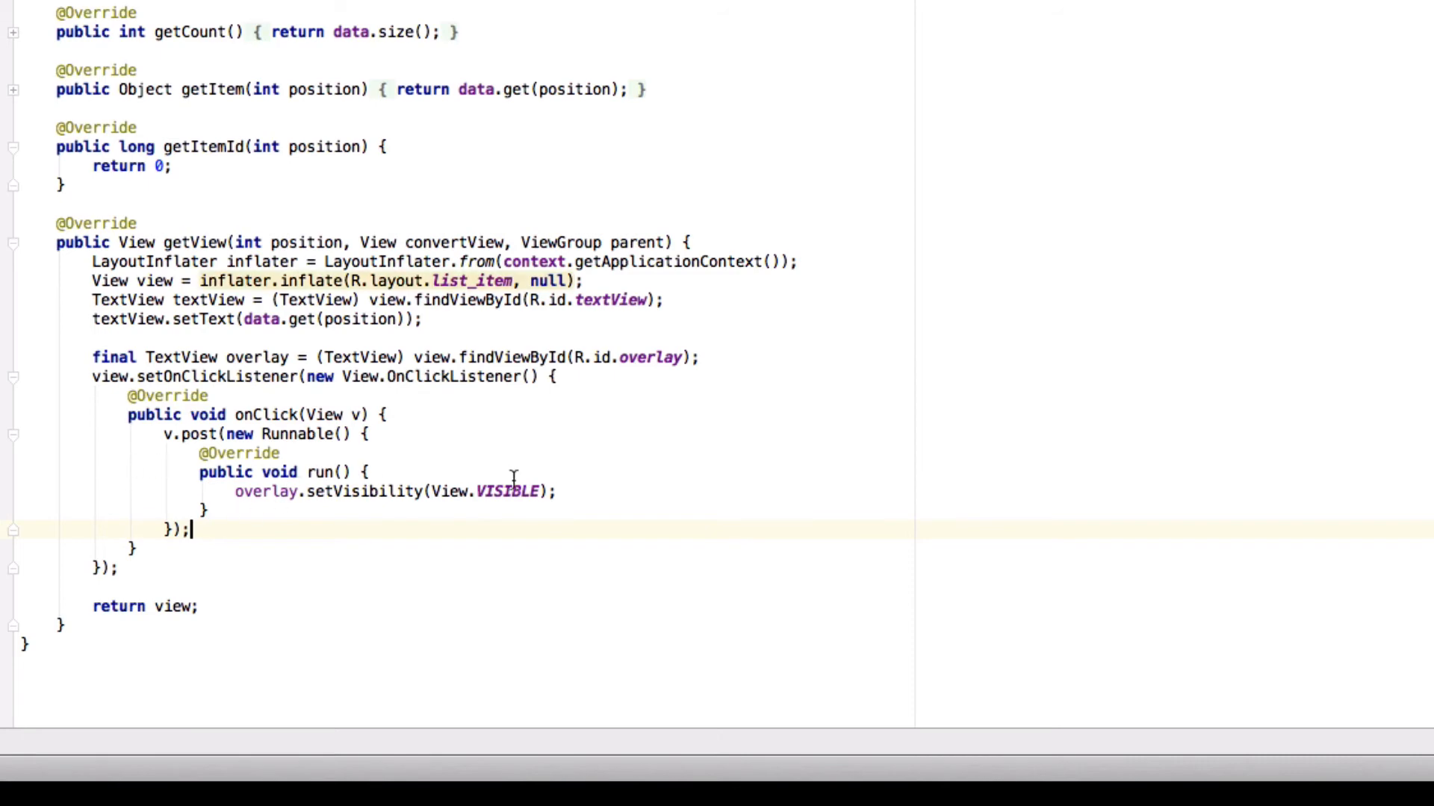
key("Enter")
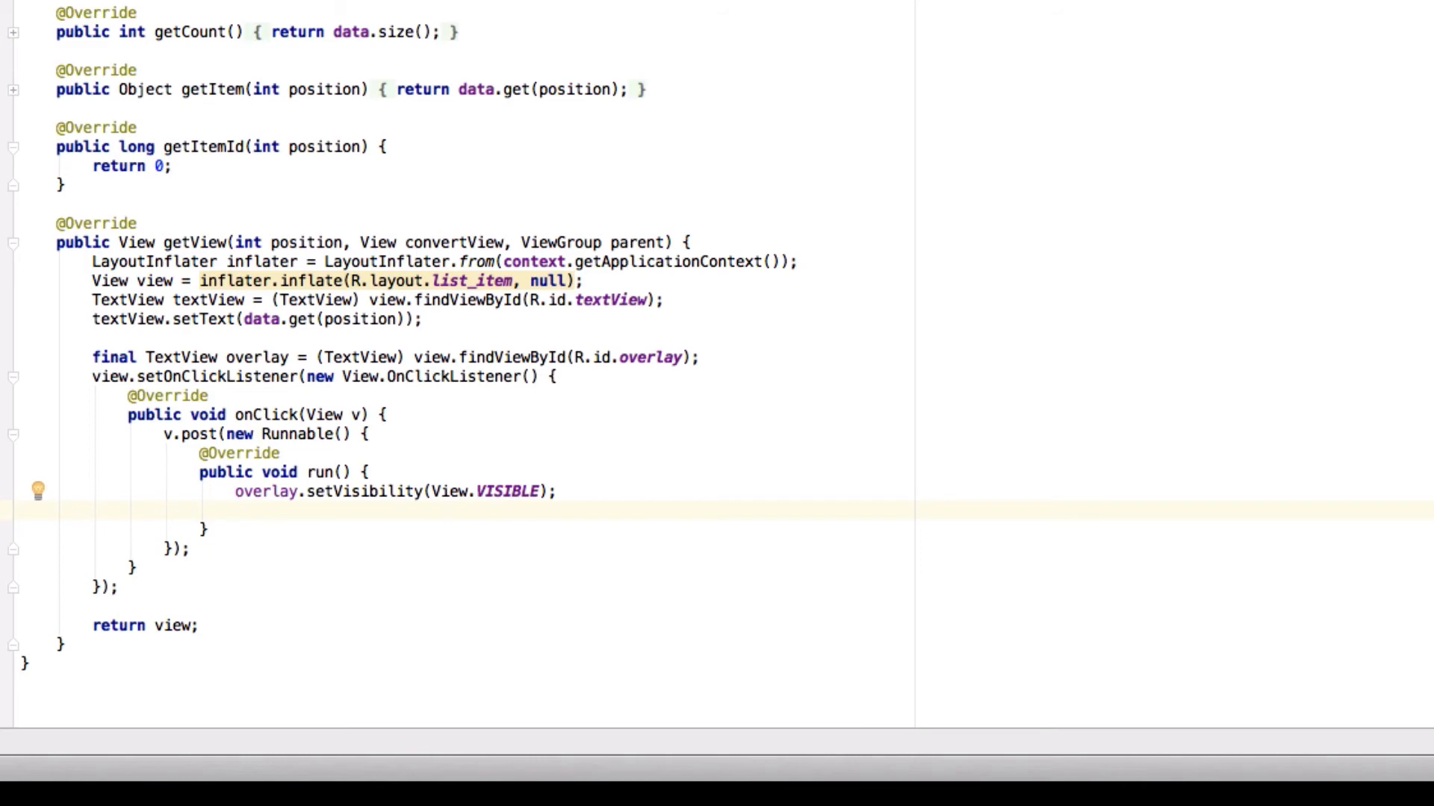
type("v.postDelayed(new Runnable() {")
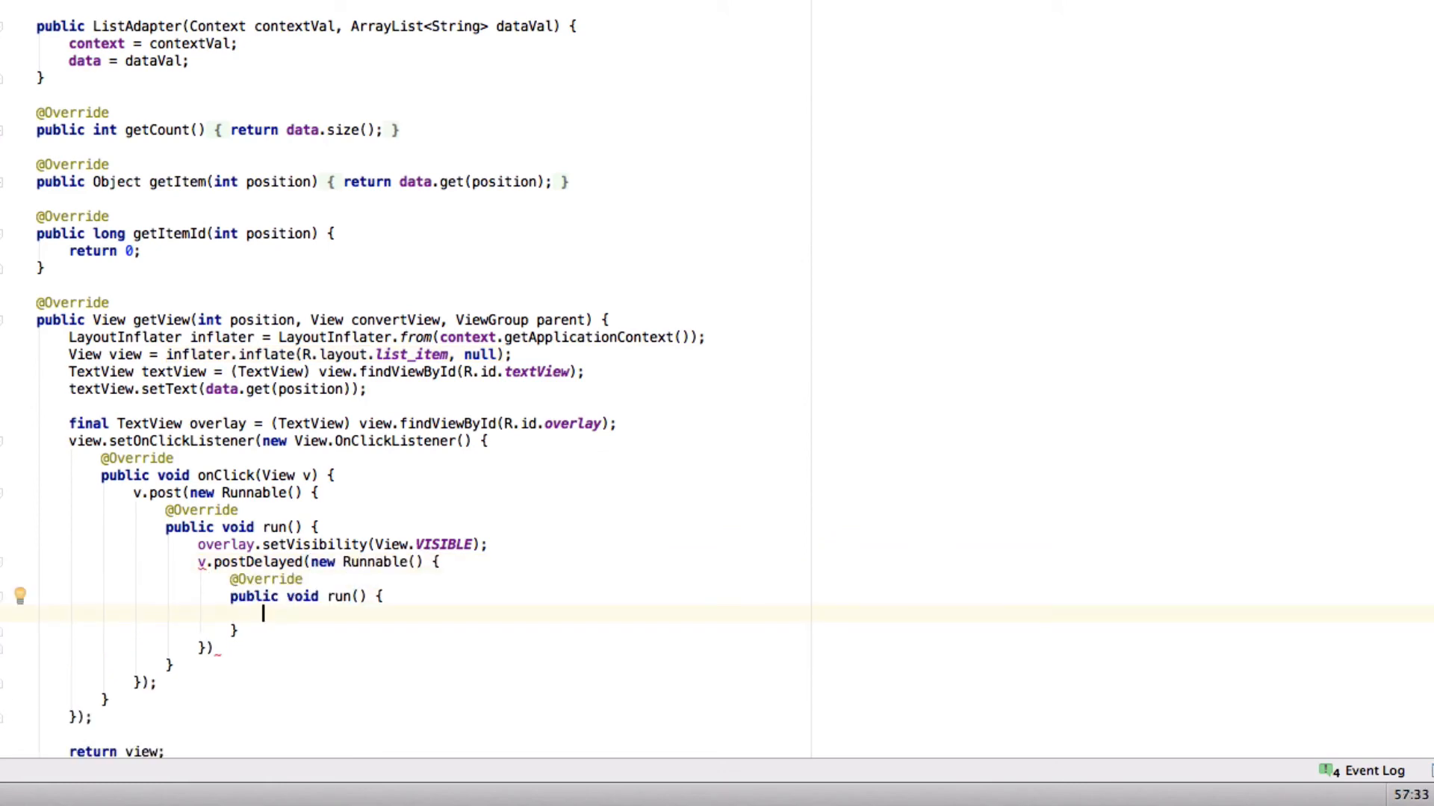
Step: Complete v.postDelayed with a Runnable setting overlay to View.INVISIBLE after 500 ms
type("overlay")
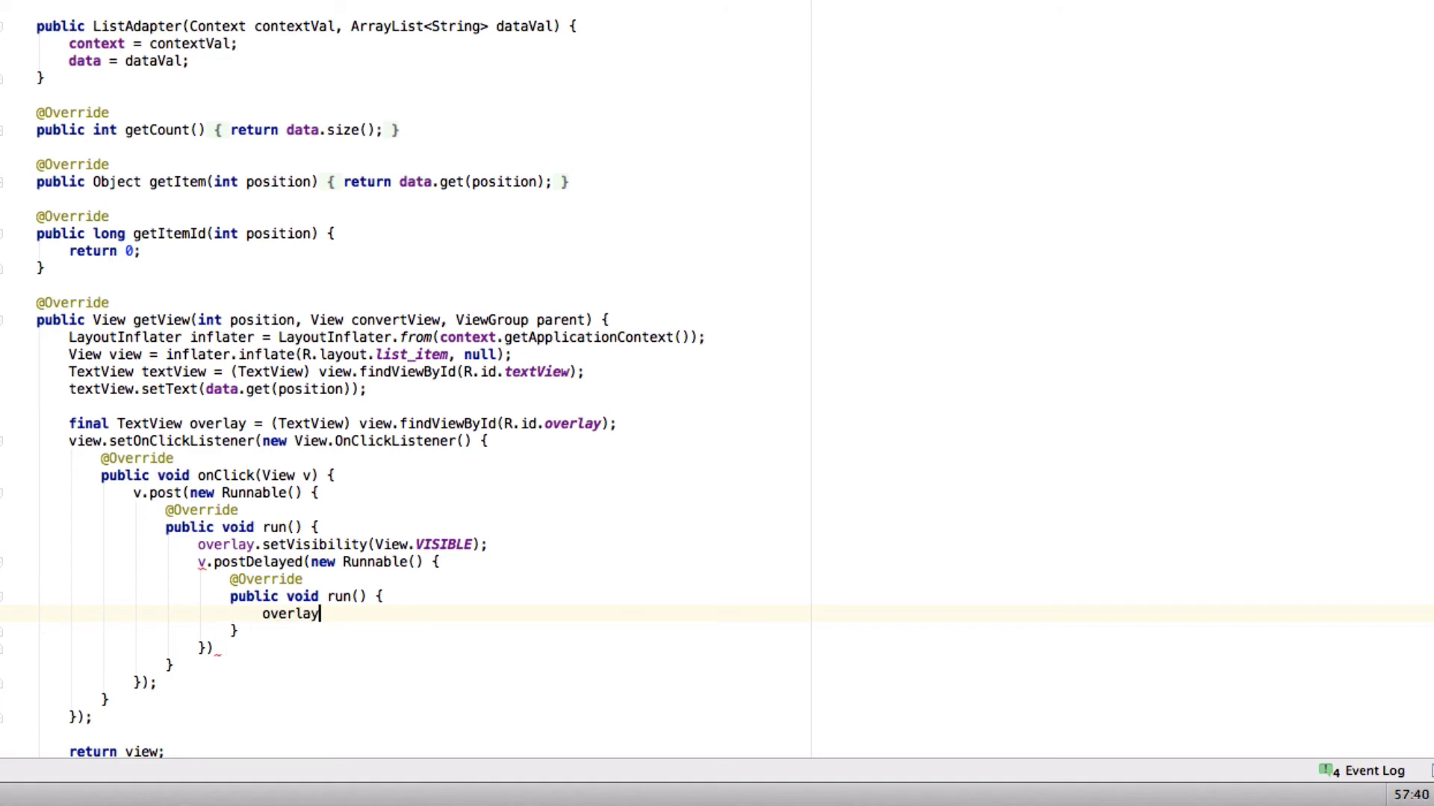
type(".setVisibility(View.);")
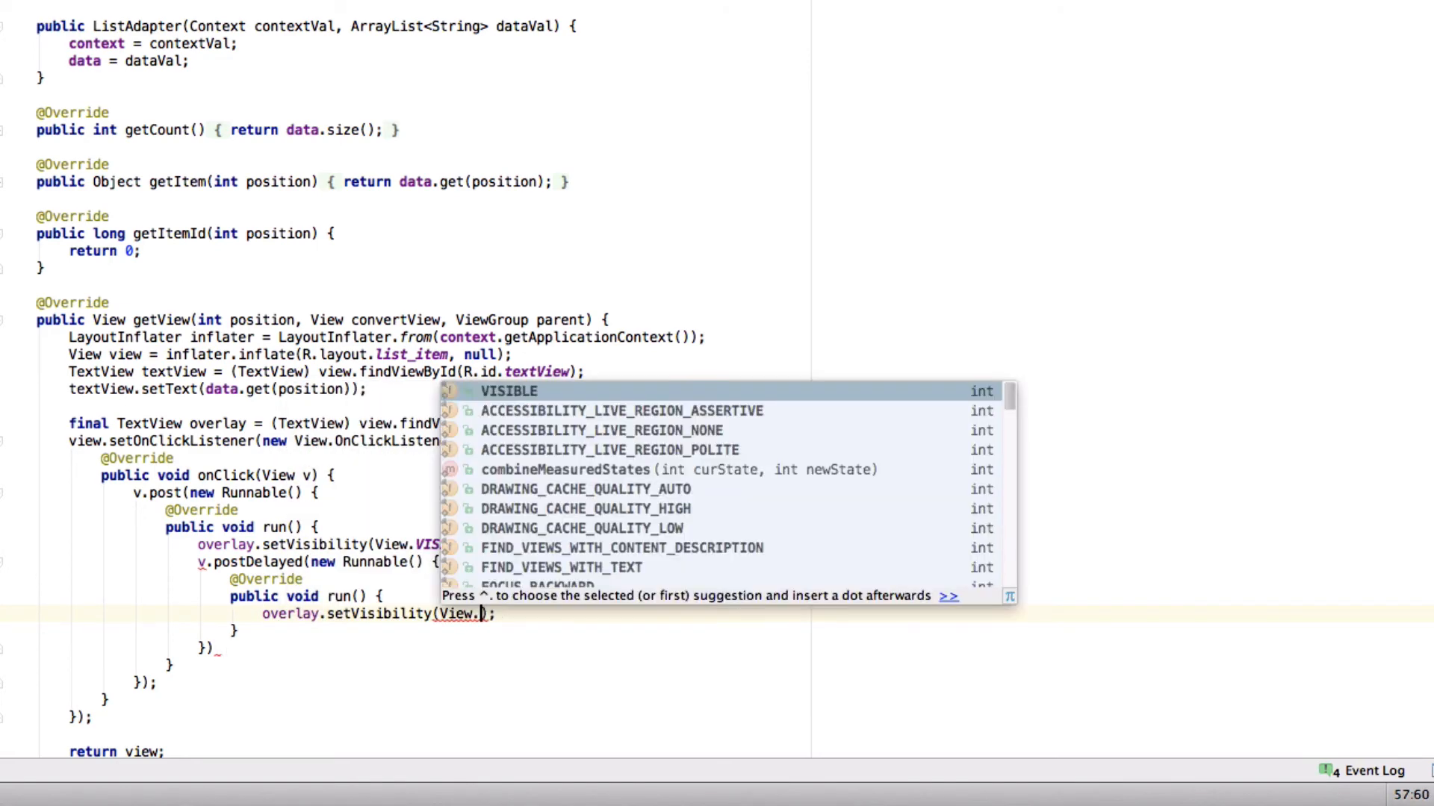
type("INVISIBLE")
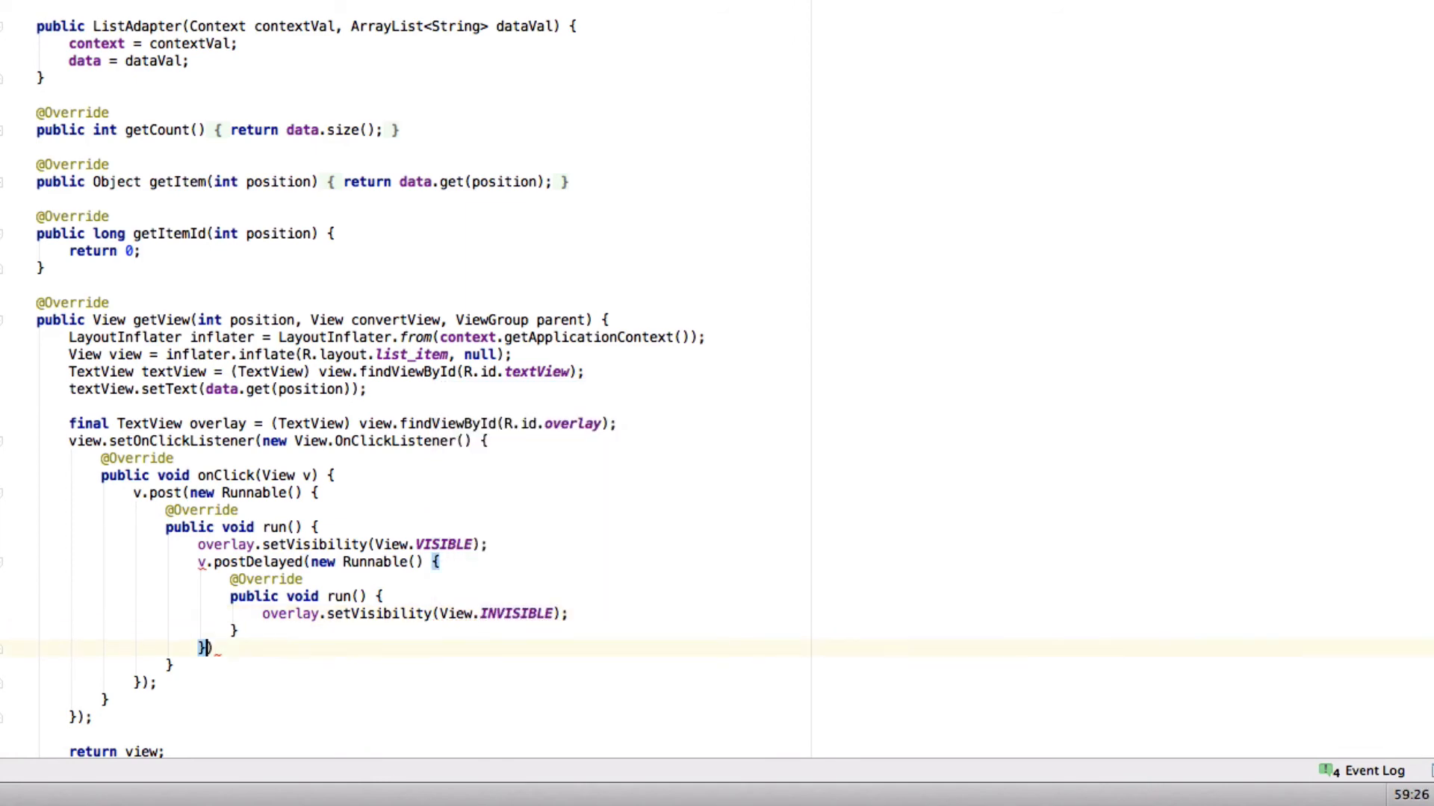
type(", 500")
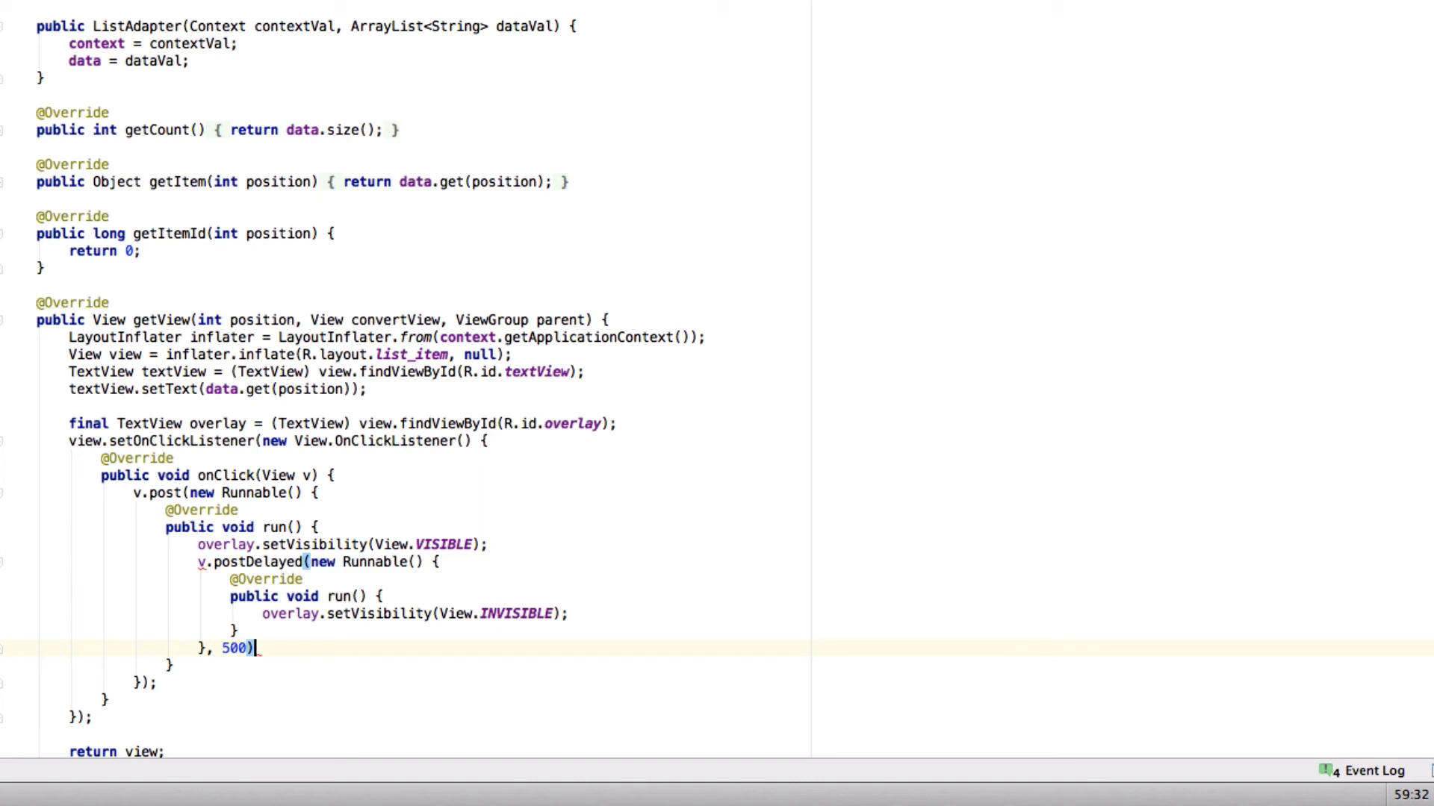
type(";")
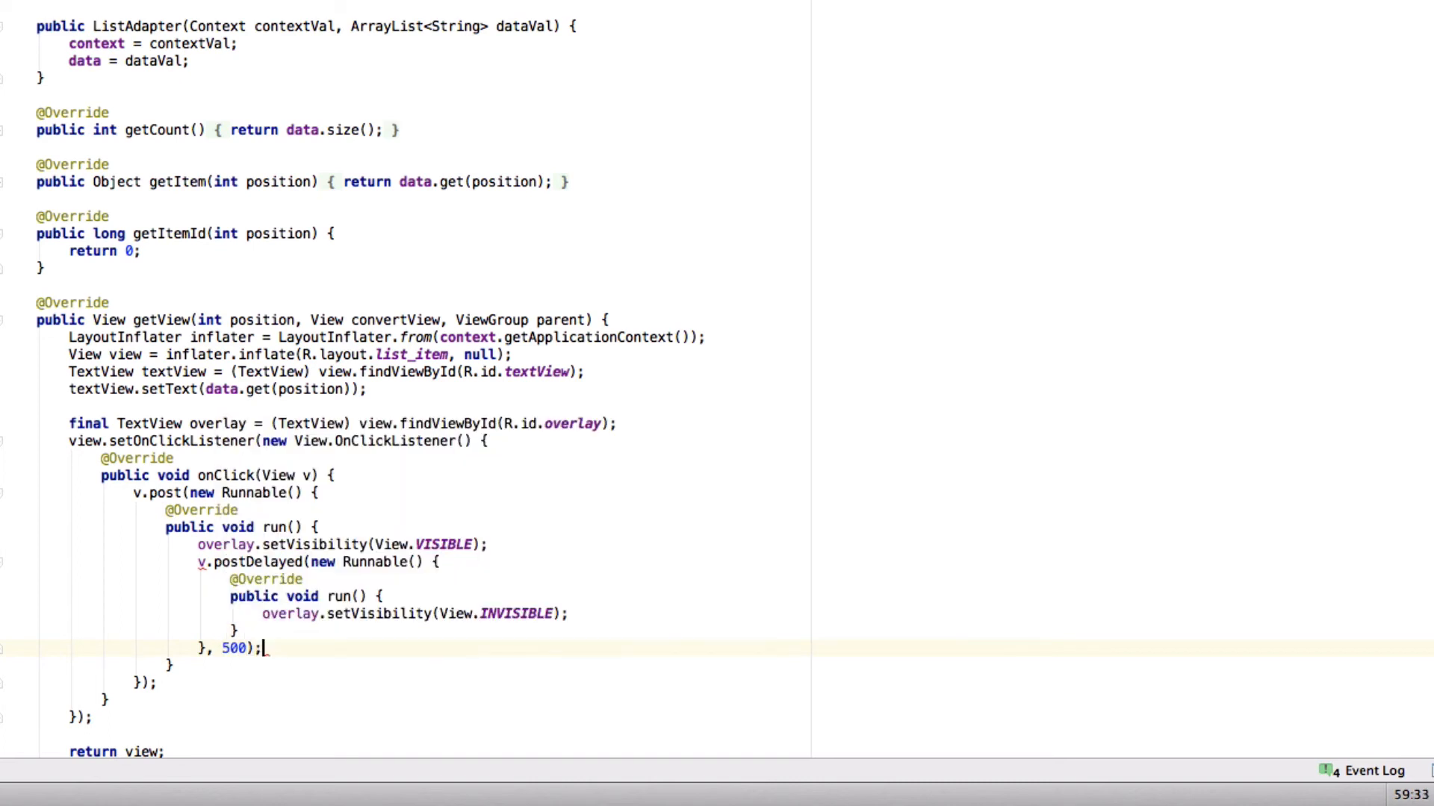
Step: Apply the 'Make v final' quick fix and add a '// Normal click logic' comment
left_click(206, 562)
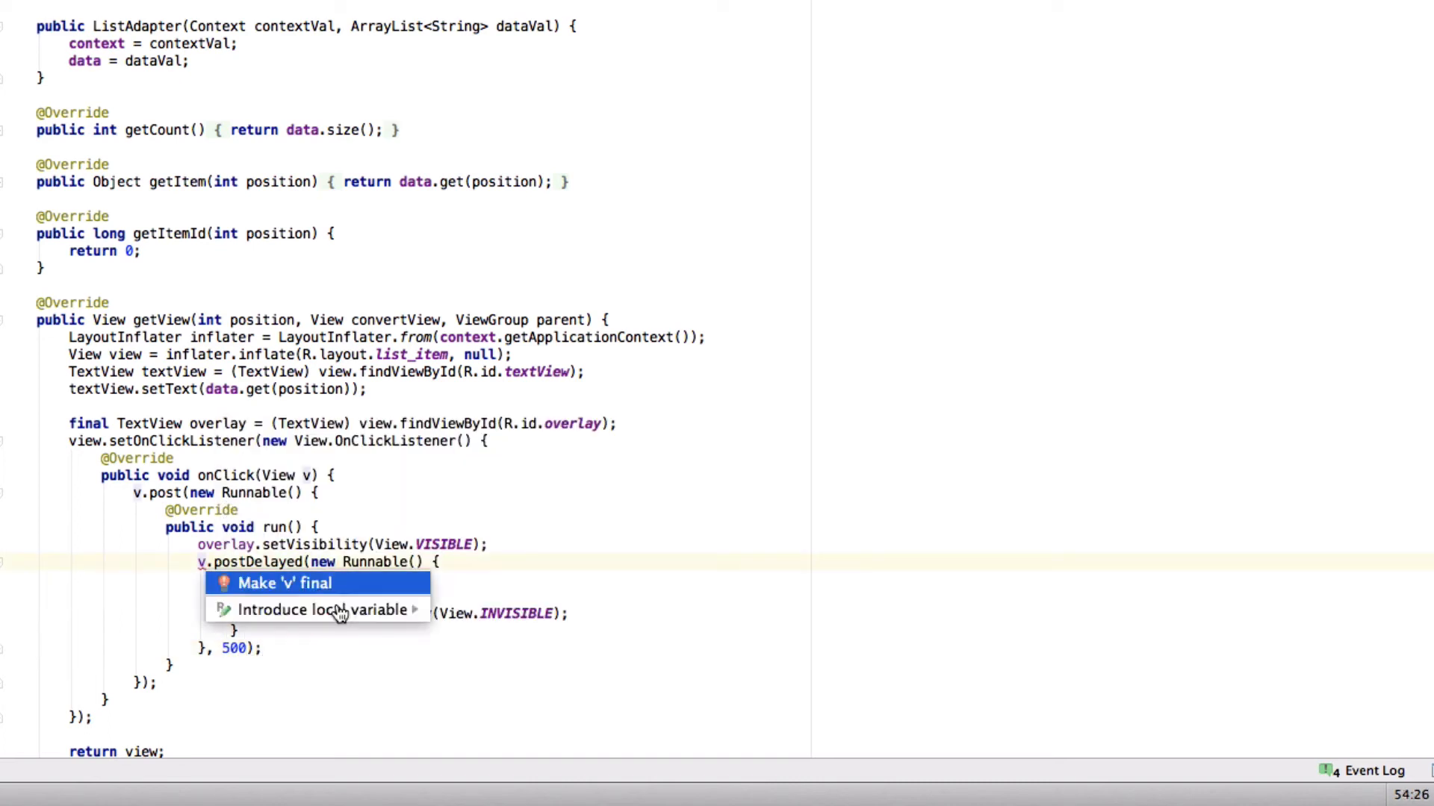
left_click(284, 584)
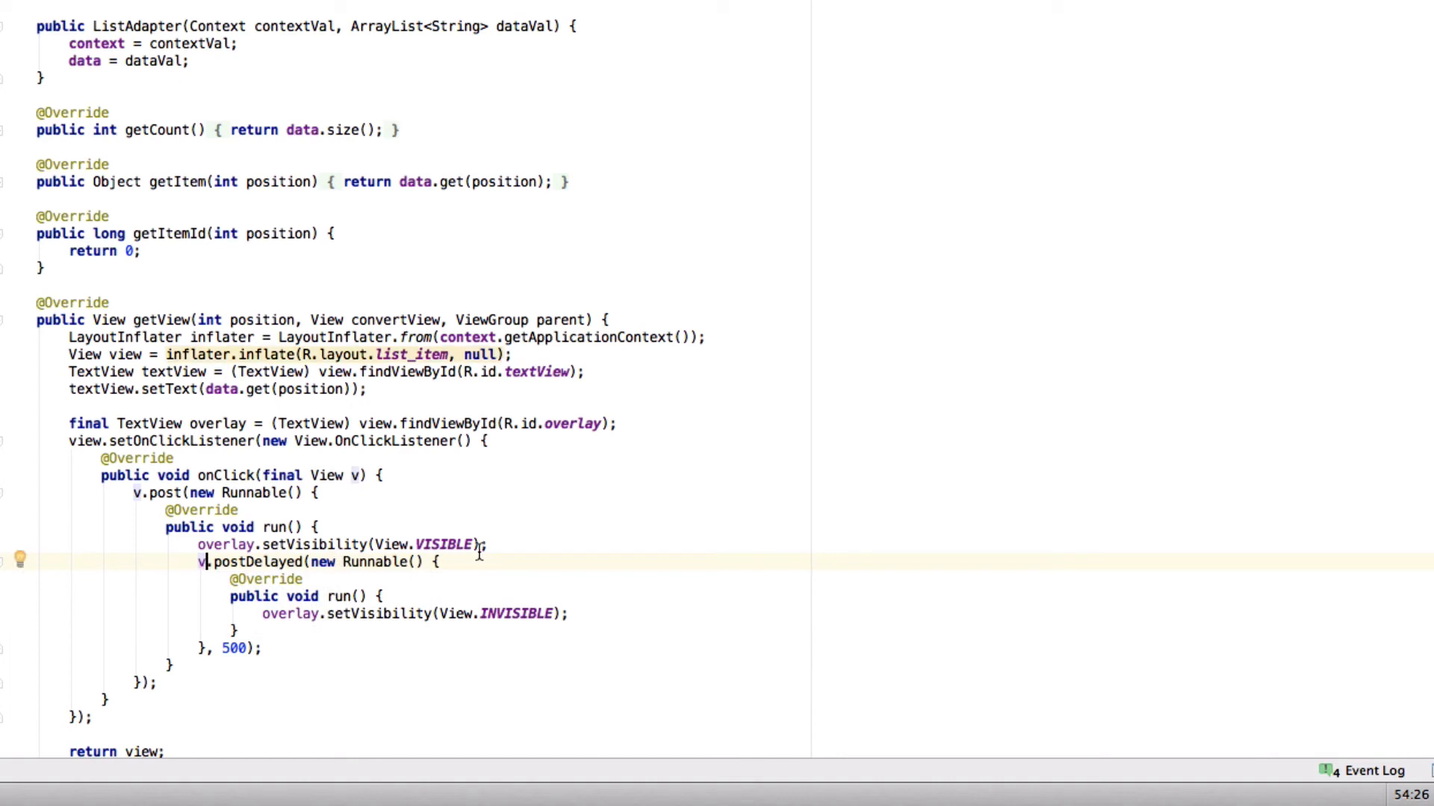
triple_click(344, 543)
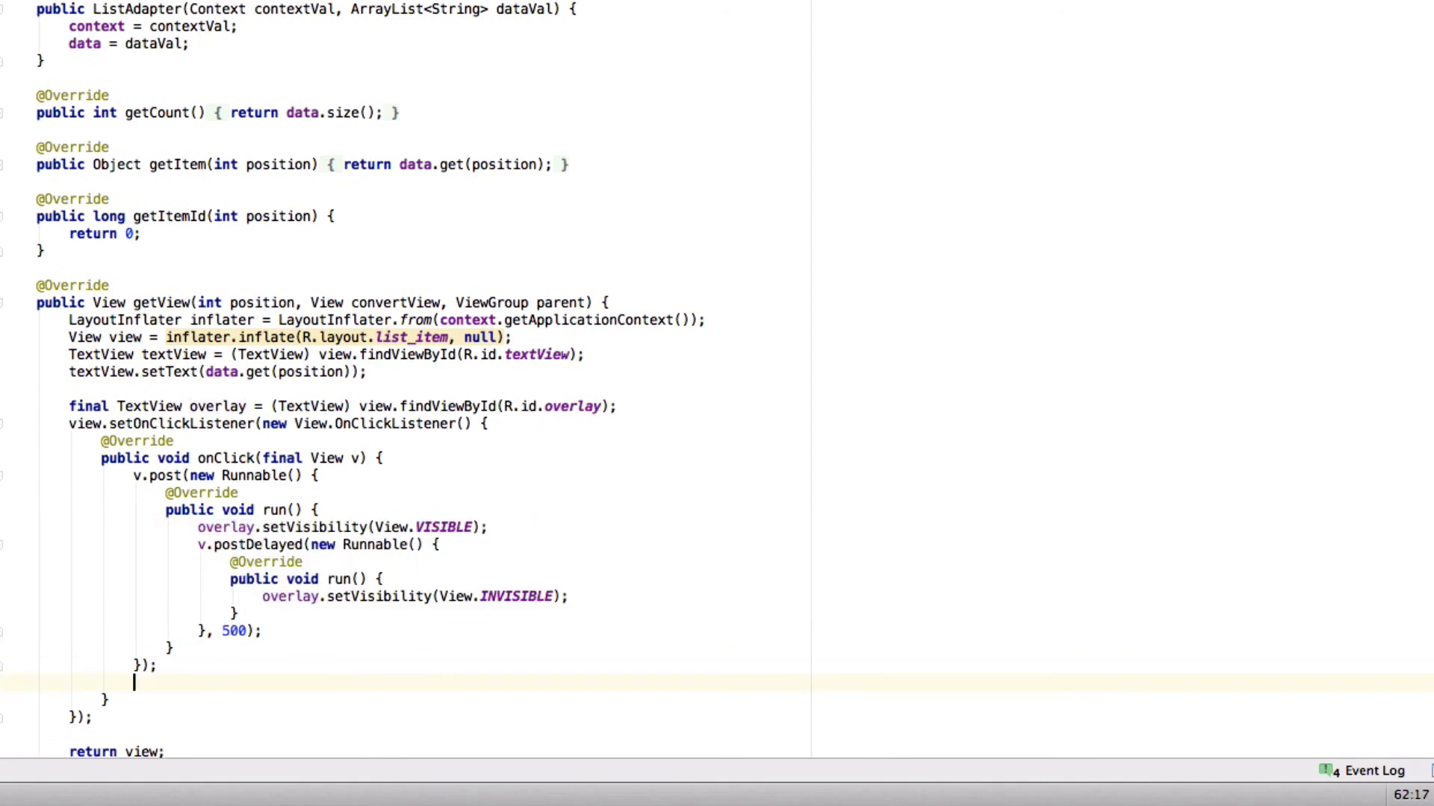
type("// Notmr")
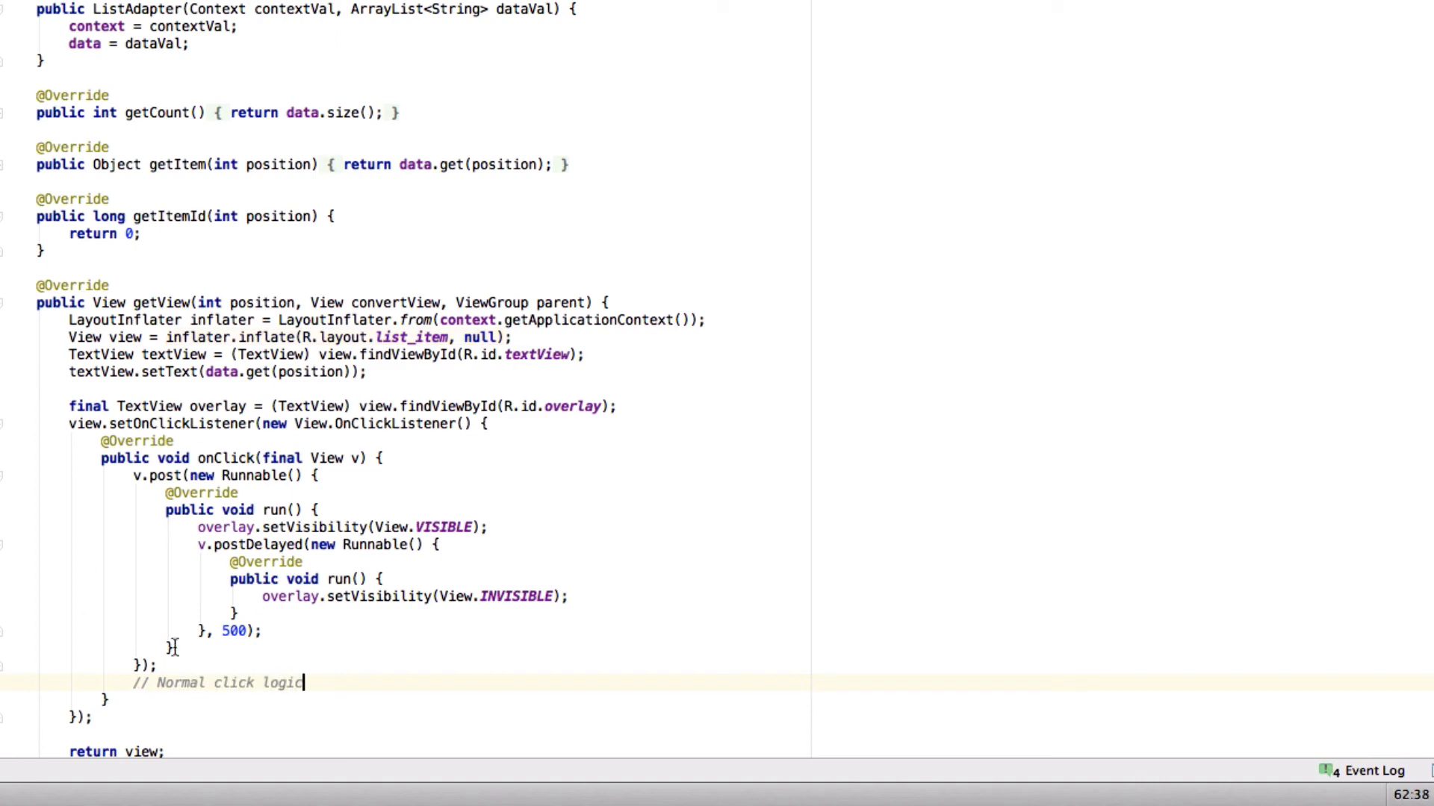
left_click(389, 18)
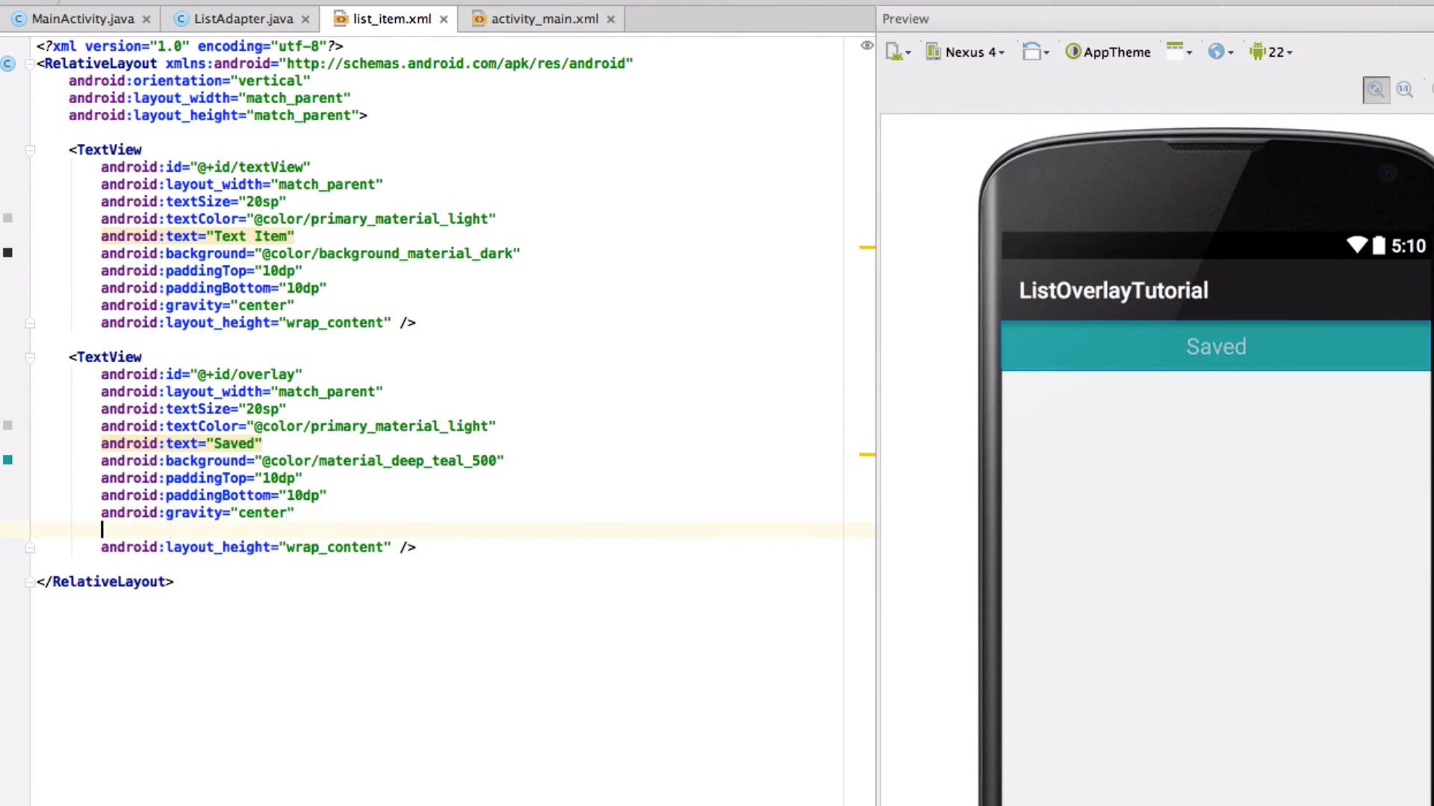
Step: Set android:visibility="invisible" on the overlay TextView
type("visibility=\"")
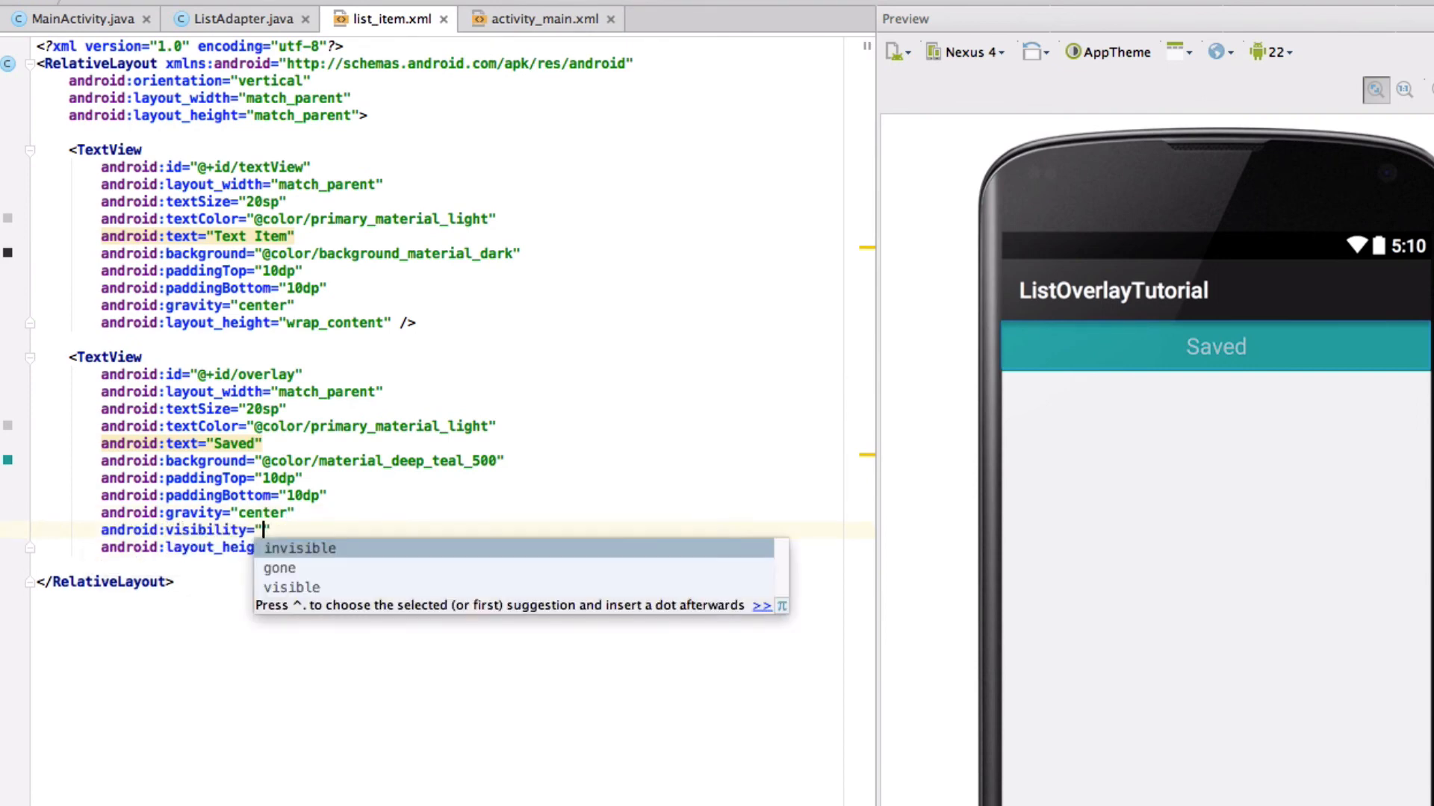
left_click(300, 548)
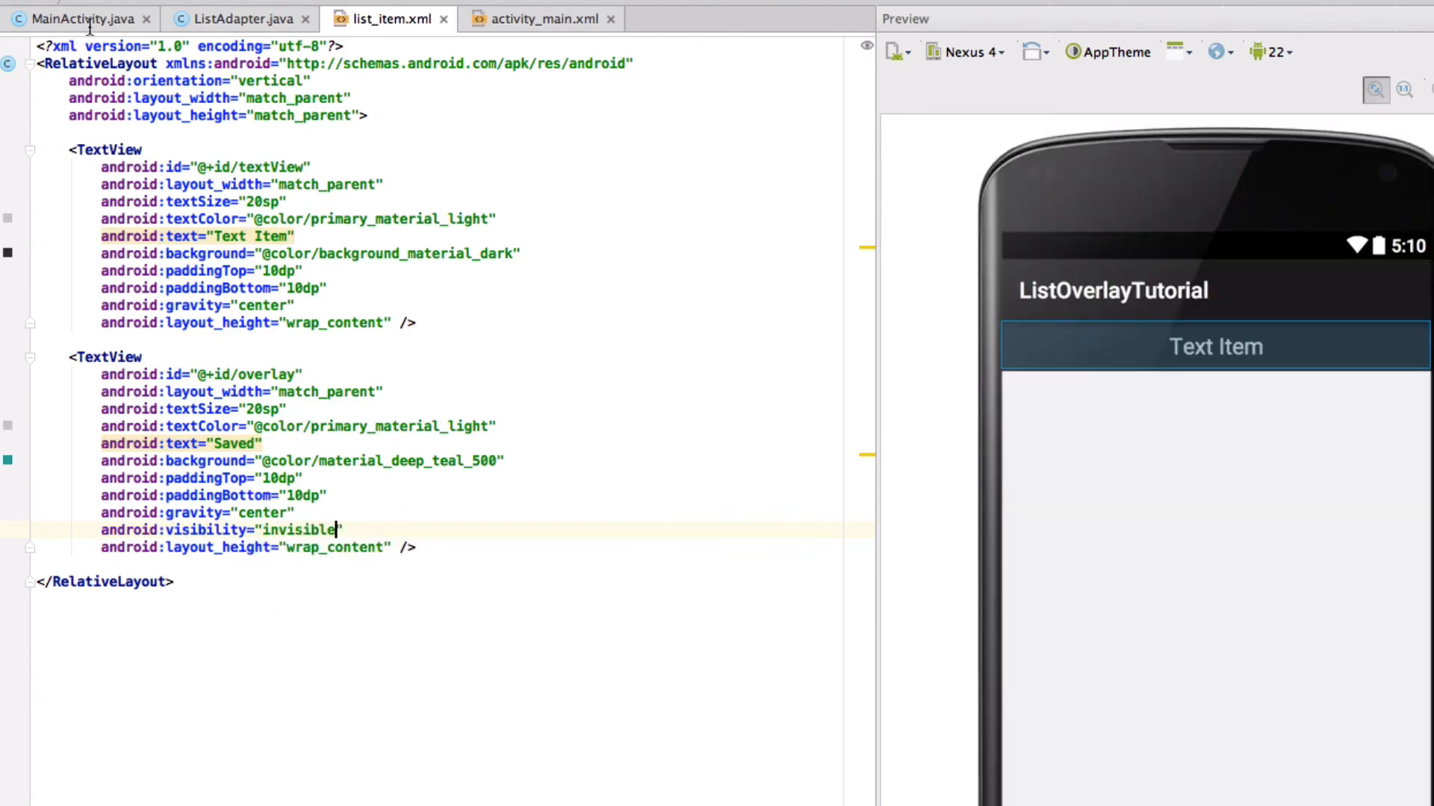